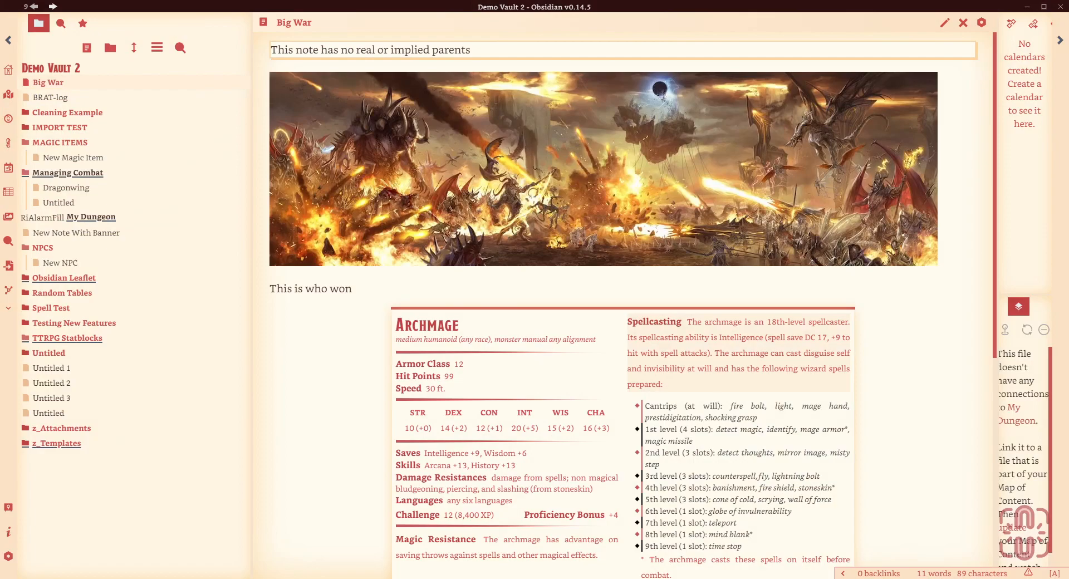
{"action": "mouse_move", "coordinate": [7, 557]}
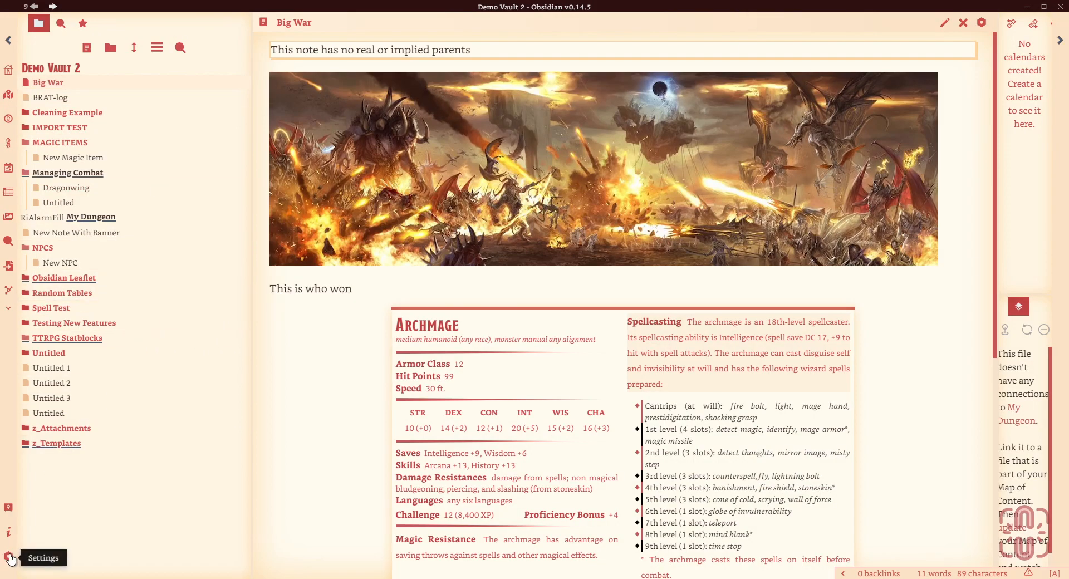
Bring up the Auto Note Mover settings page with its MAGIC ITEMS and NPCS rules
{"action": "left_click", "coordinate": [9, 556]}
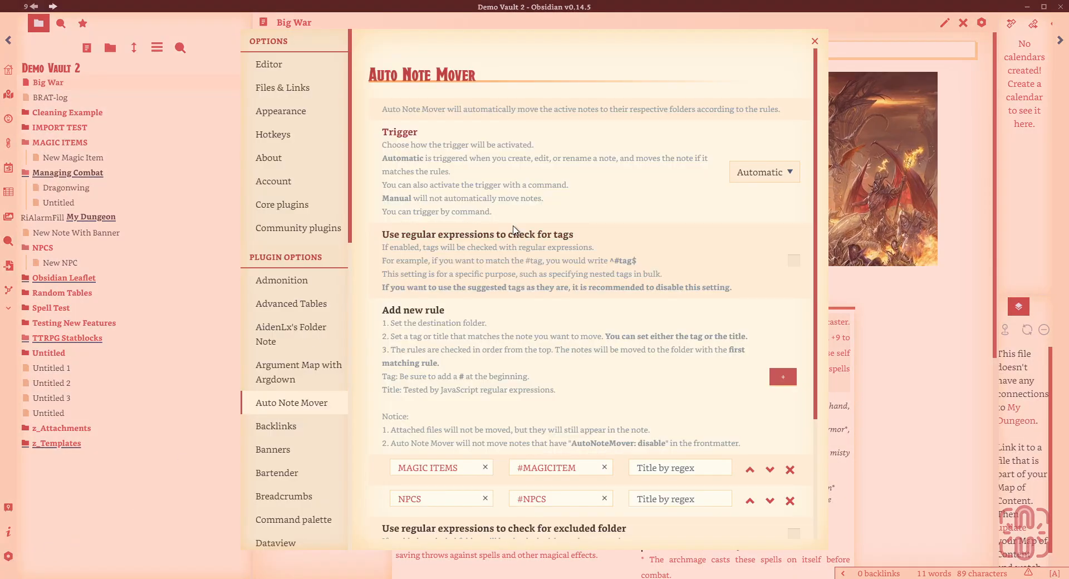
{"action": "mouse_move", "coordinate": [296, 402]}
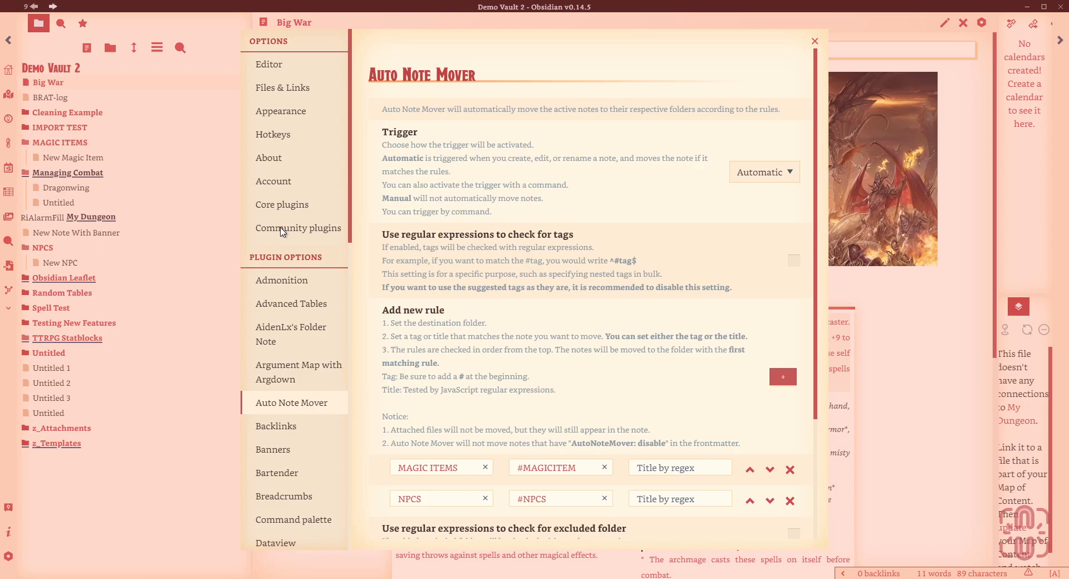
Find Auto Note Mover in the community plugin catalogue and show its details page
{"action": "left_click", "coordinate": [298, 228]}
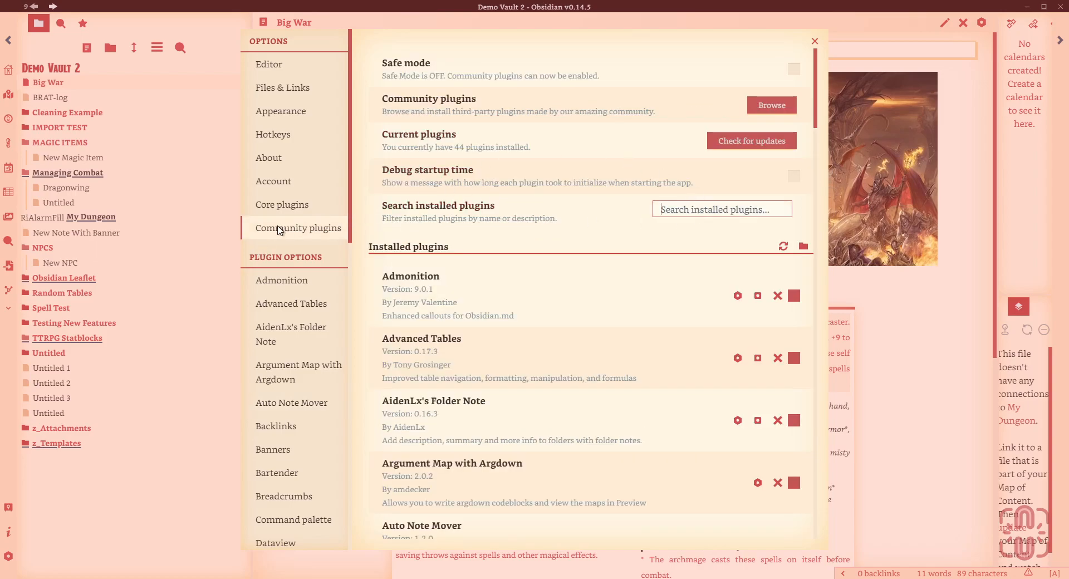
{"action": "mouse_move", "coordinate": [785, 96]}
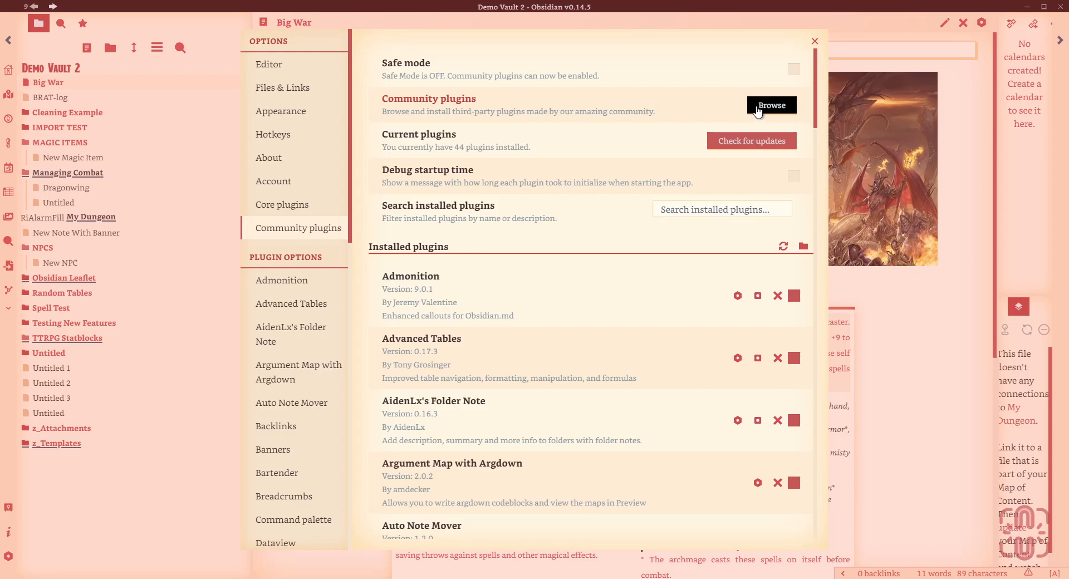
{"action": "left_click", "coordinate": [771, 104]}
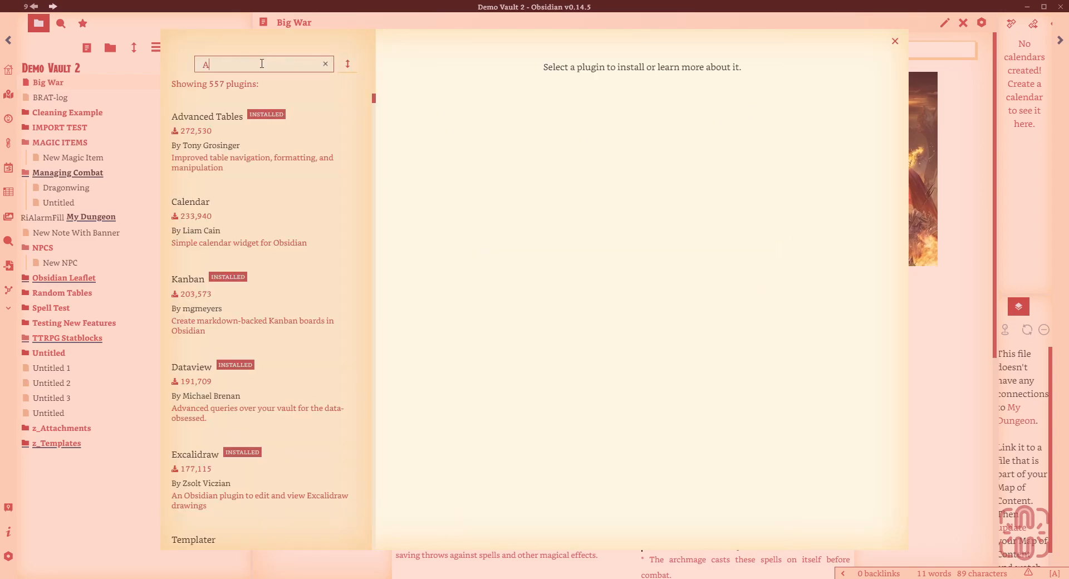
{"action": "type", "text": "uto Note Mover"}
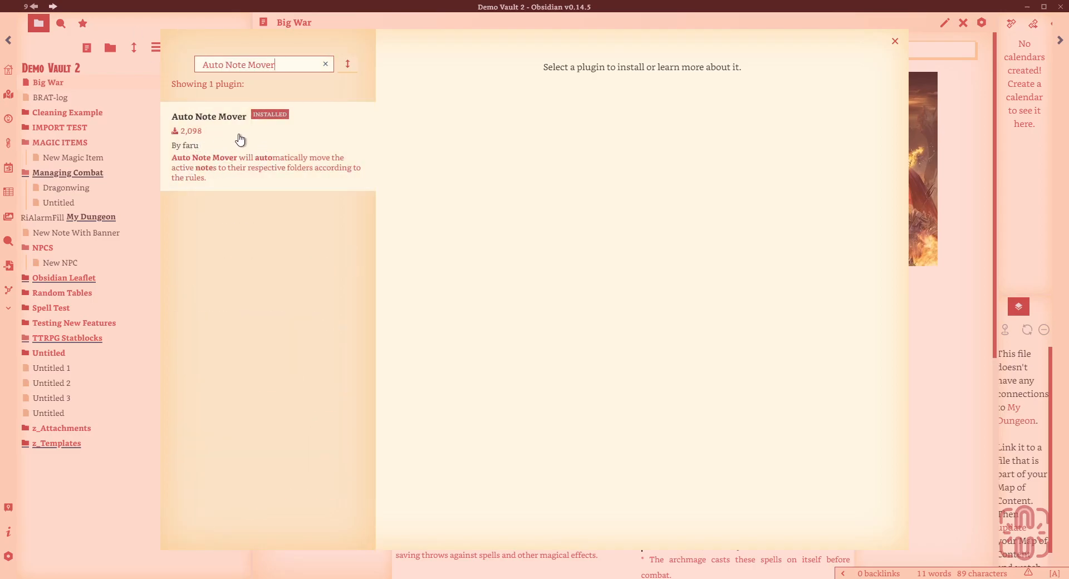
{"action": "left_click", "coordinate": [209, 117]}
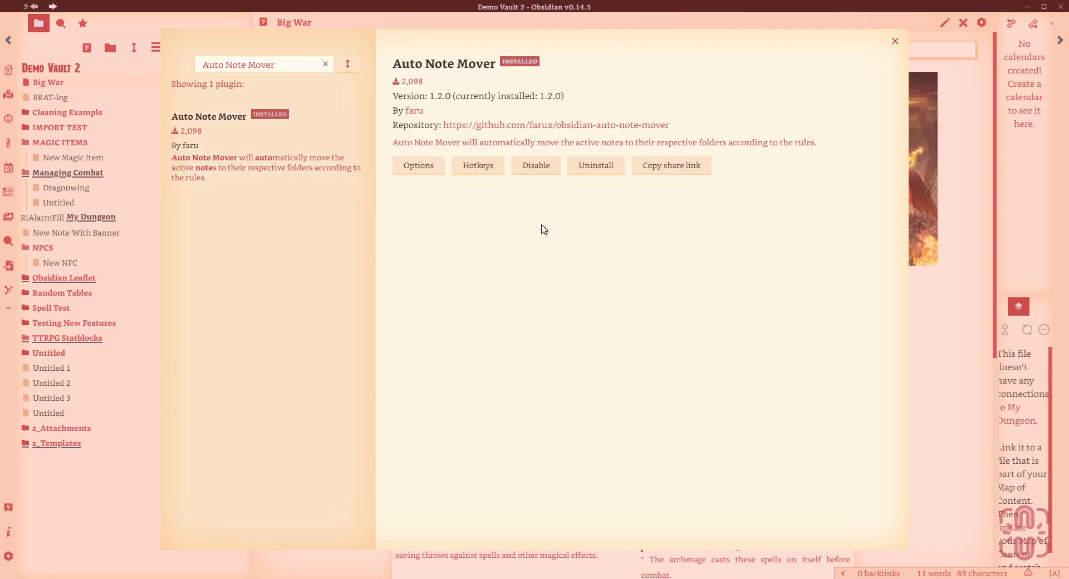
Read through the plugin readme describing how rules and triggers work
{"action": "left_click", "coordinate": [418, 165]}
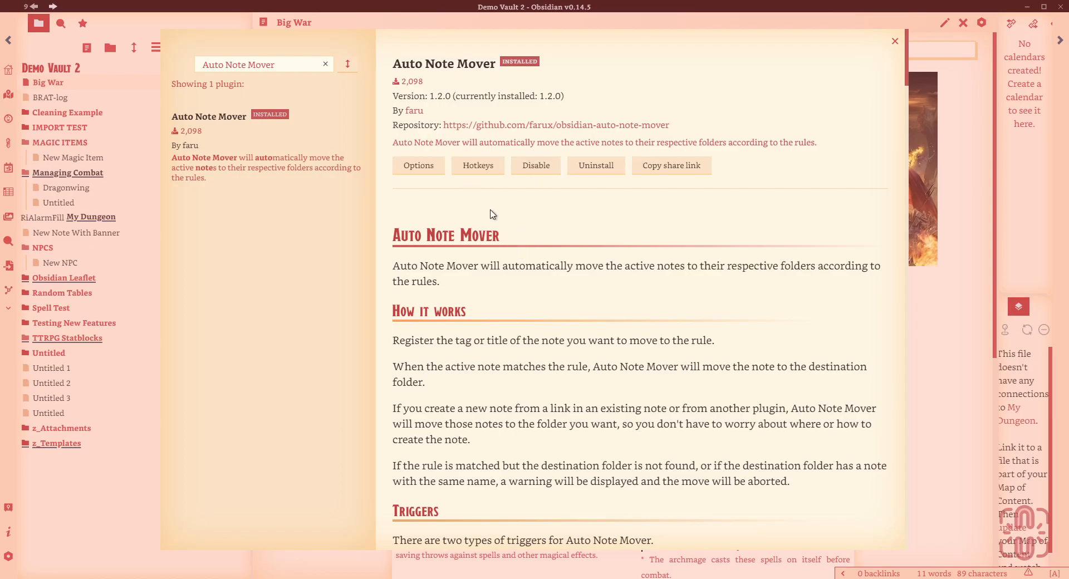
{"action": "scroll", "scroll_direction": "down", "scroll_amount": 3}
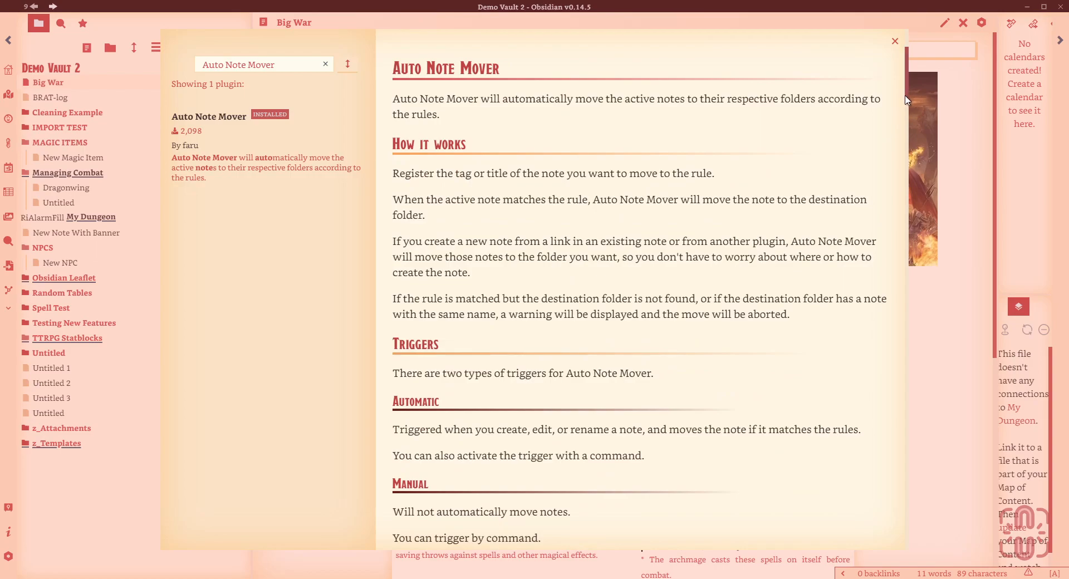
{"action": "scroll", "scroll_direction": "down", "scroll_amount": 3}
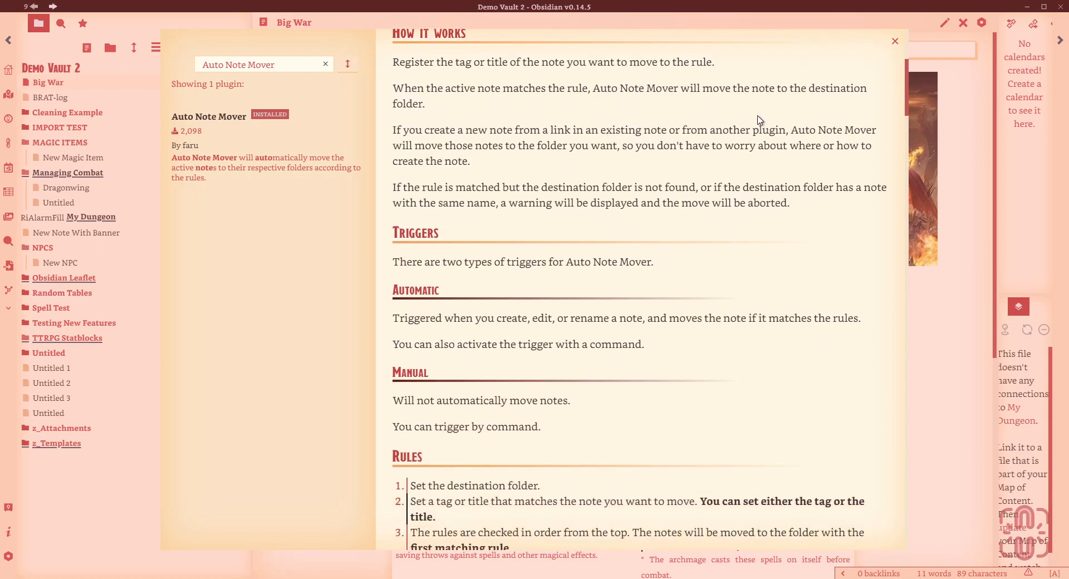
{"action": "scroll", "scroll_direction": "down", "scroll_amount": 3}
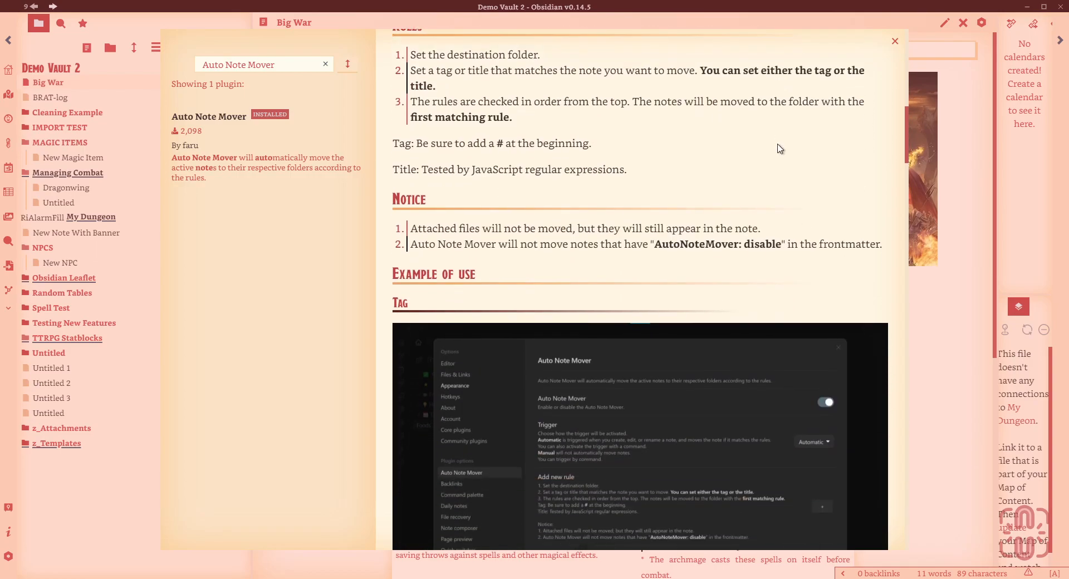
{"action": "scroll", "scroll_direction": "down", "scroll_amount": 3}
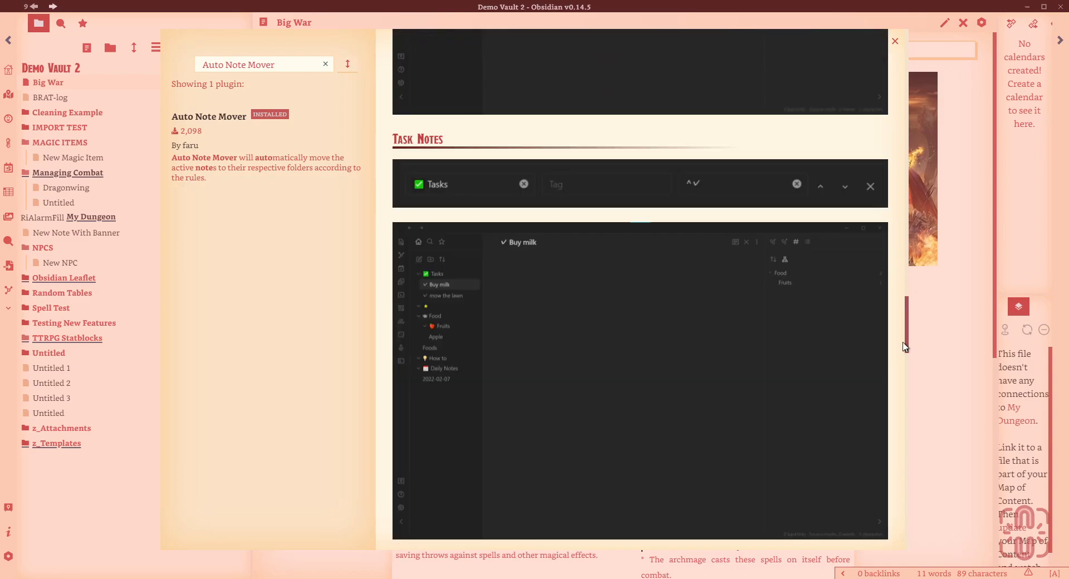
{"action": "scroll", "scroll_direction": "down", "scroll_amount": 3}
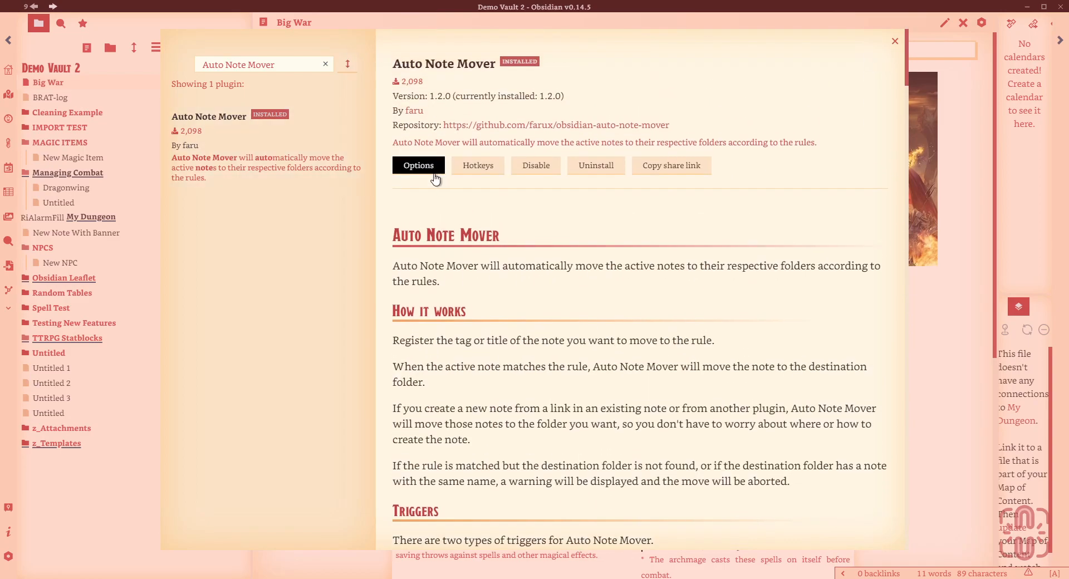
In the plugin options, give the NPCS rule the tag #NPC
{"action": "left_click", "coordinate": [418, 165]}
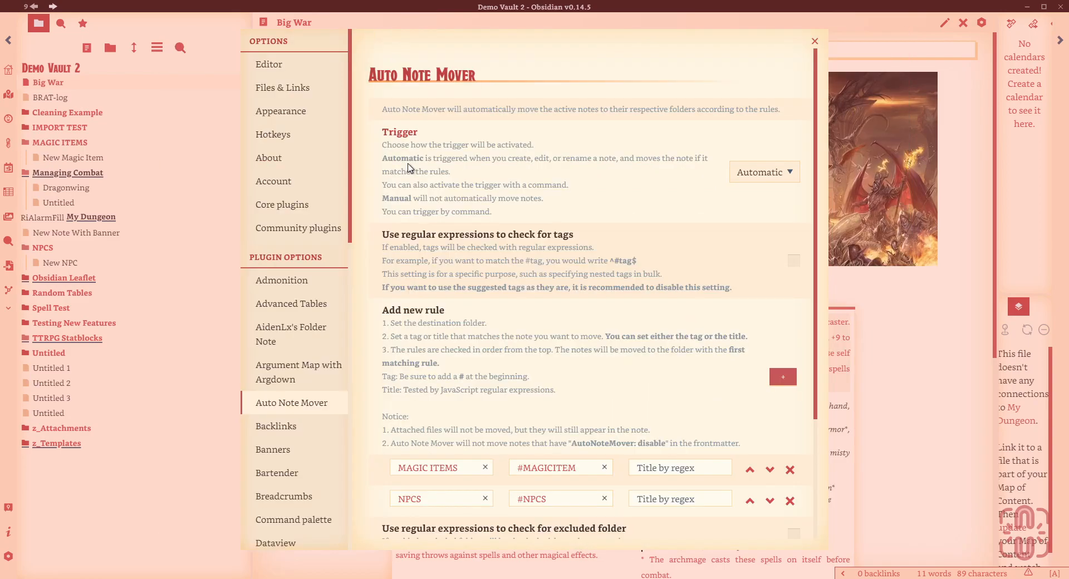
{"action": "scroll", "scroll_direction": "down", "scroll_amount": 3}
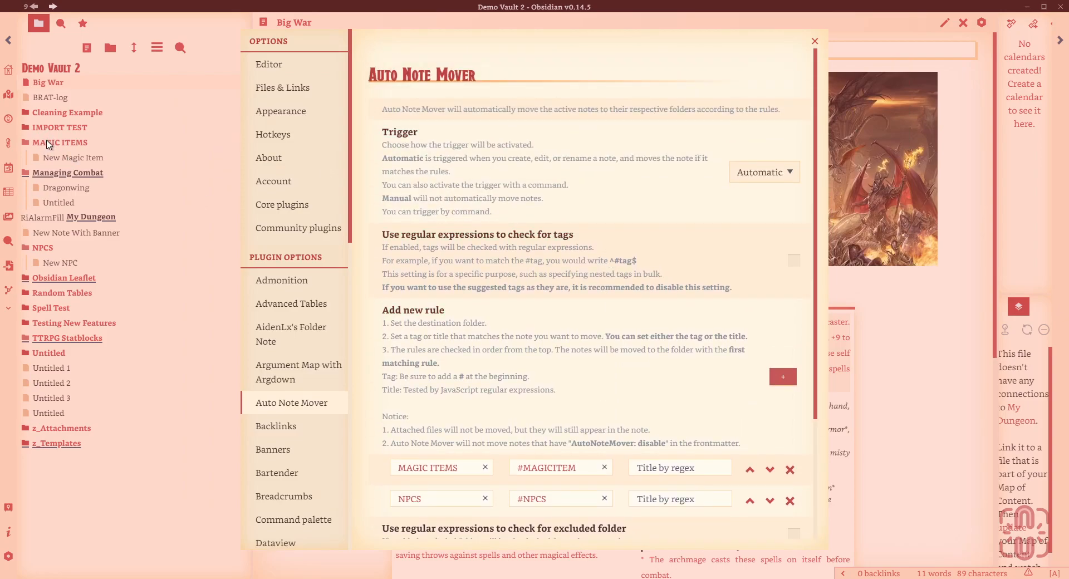
{"action": "mouse_move", "coordinate": [65, 151]}
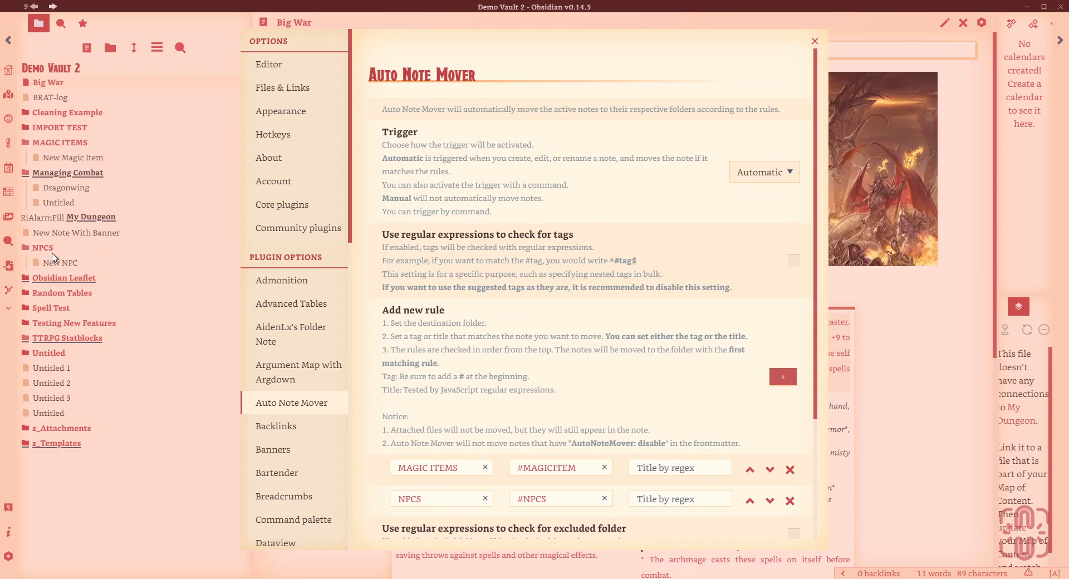
{"action": "scroll", "scroll_direction": "down", "scroll_amount": 3}
{"action": "type", "text": "NPCS"}
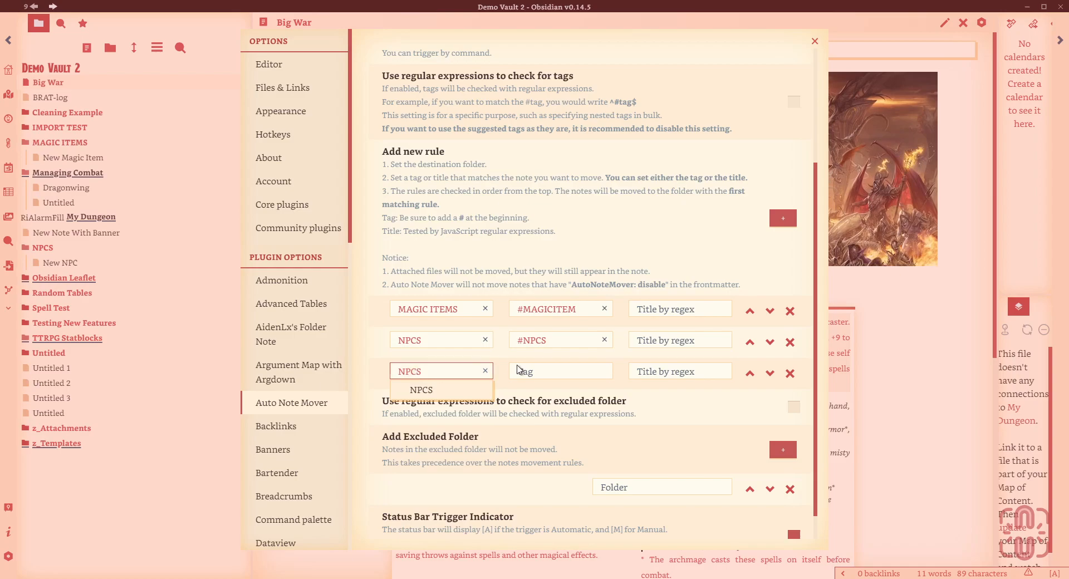
{"action": "left_click", "coordinate": [560, 370]}
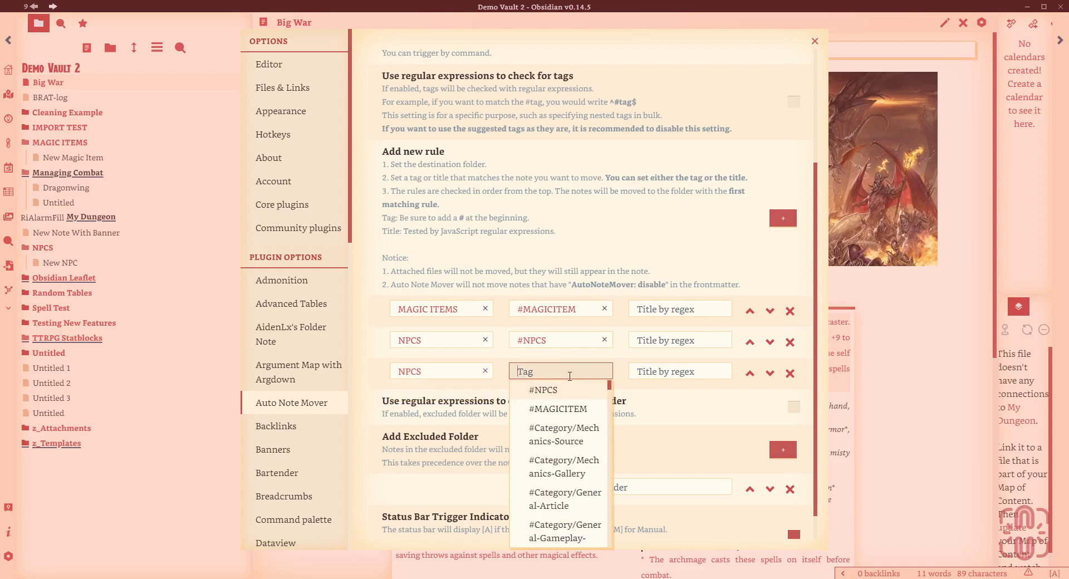
{"action": "type", "text": "#NPC"}
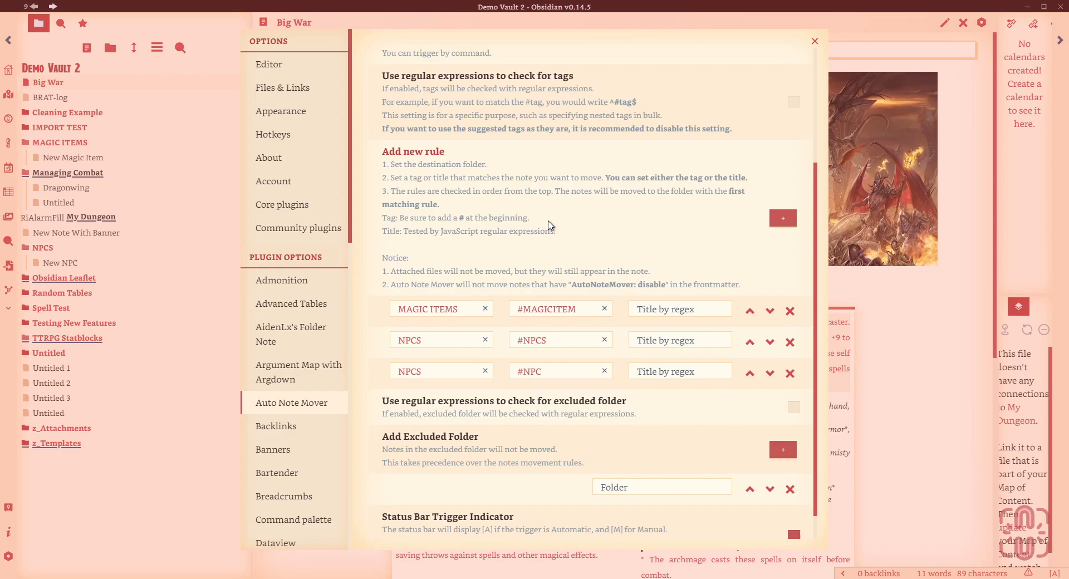
{"action": "mouse_move", "coordinate": [511, 242]}
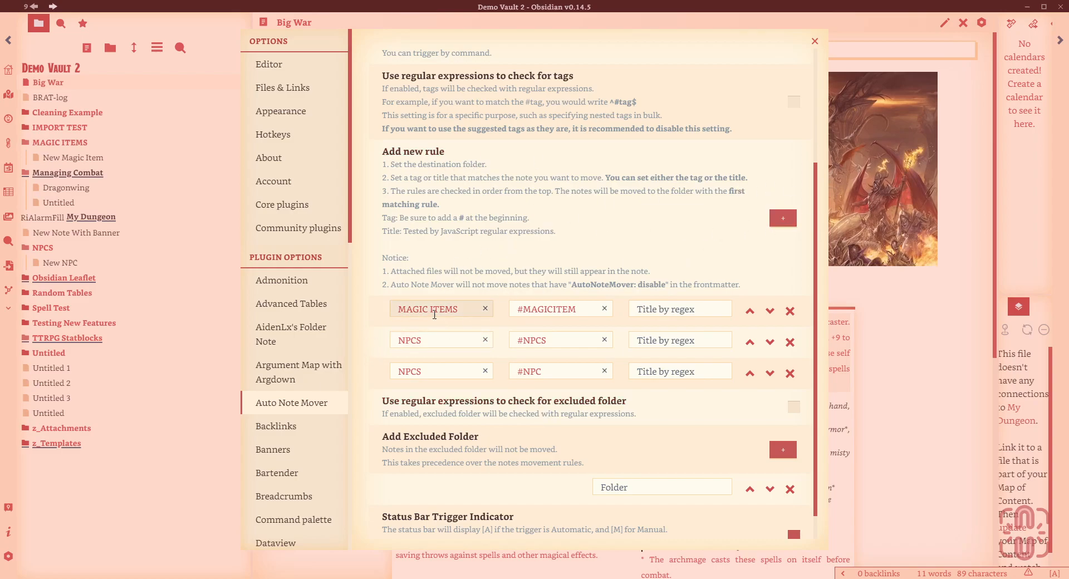
Add a blank move rule and set its folder and tag fields
{"action": "left_click", "coordinate": [782, 218]}
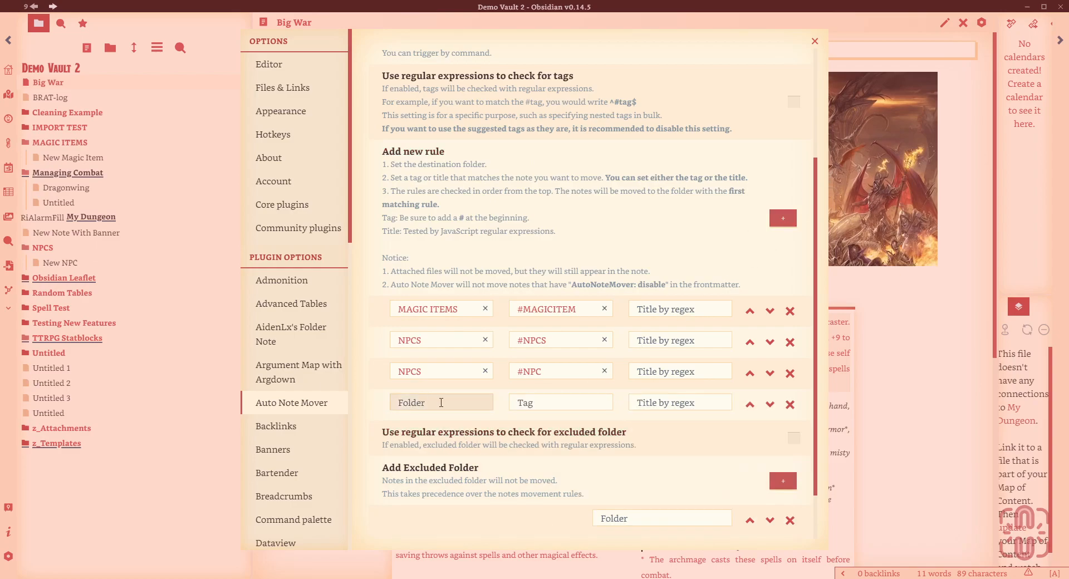
{"action": "left_click", "coordinate": [441, 403]}
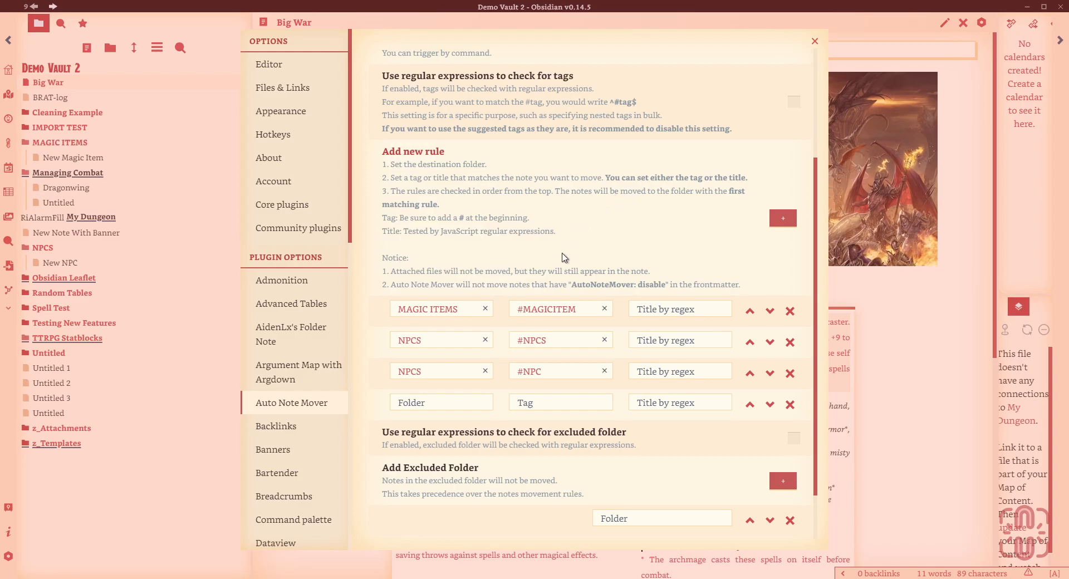
{"action": "left_click", "coordinate": [560, 402]}
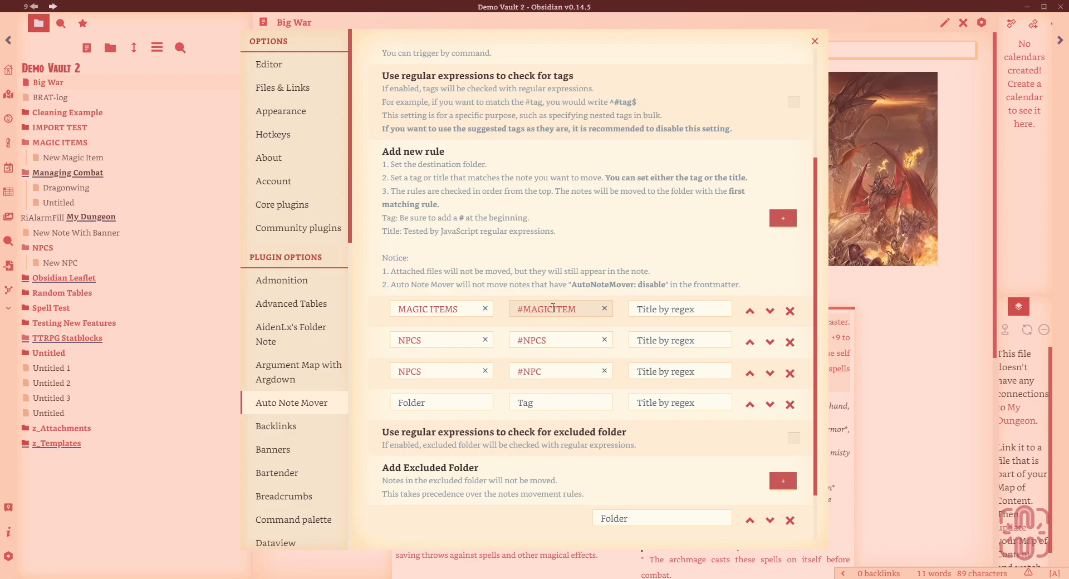
{"action": "scroll", "scroll_direction": "down", "scroll_amount": 3}
{"action": "type", "text": "MAGIC"}
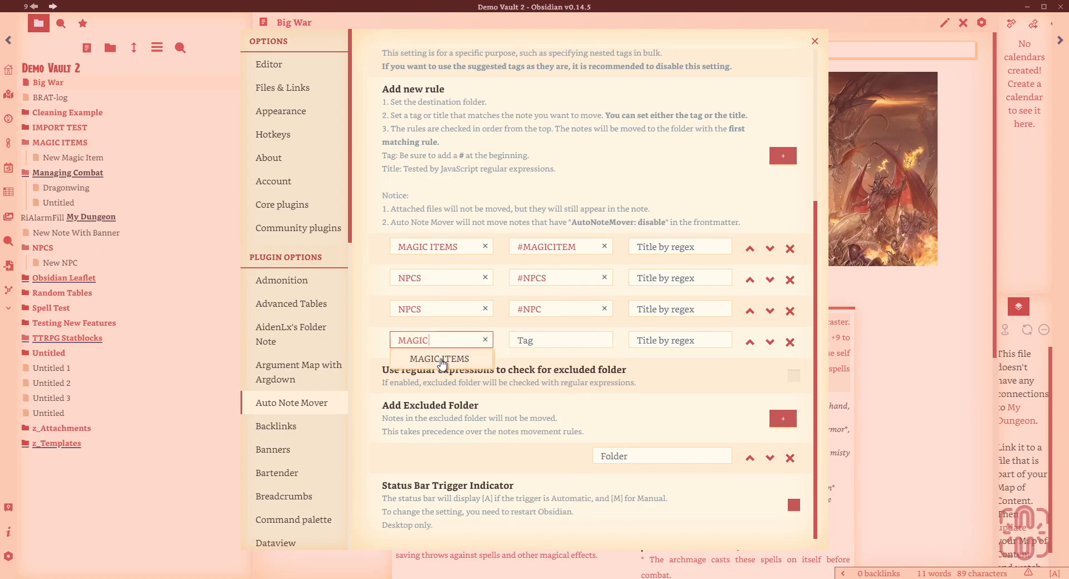
Add a rule sending notes titled Magic to MAGIC ITEMS, then leave the settings
{"action": "left_click", "coordinate": [439, 358]}
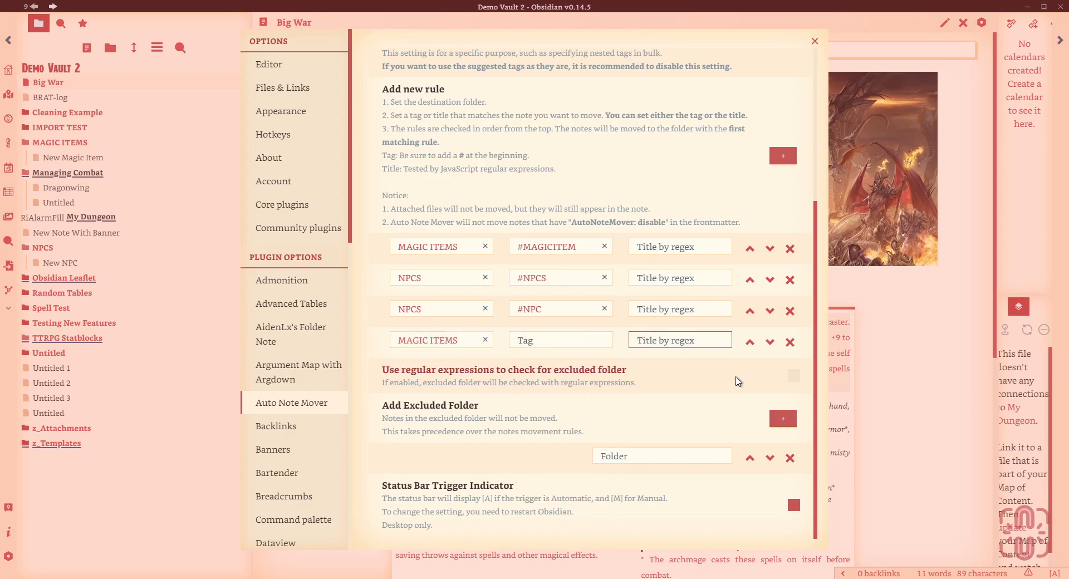
{"action": "type", "text": "Magic"}
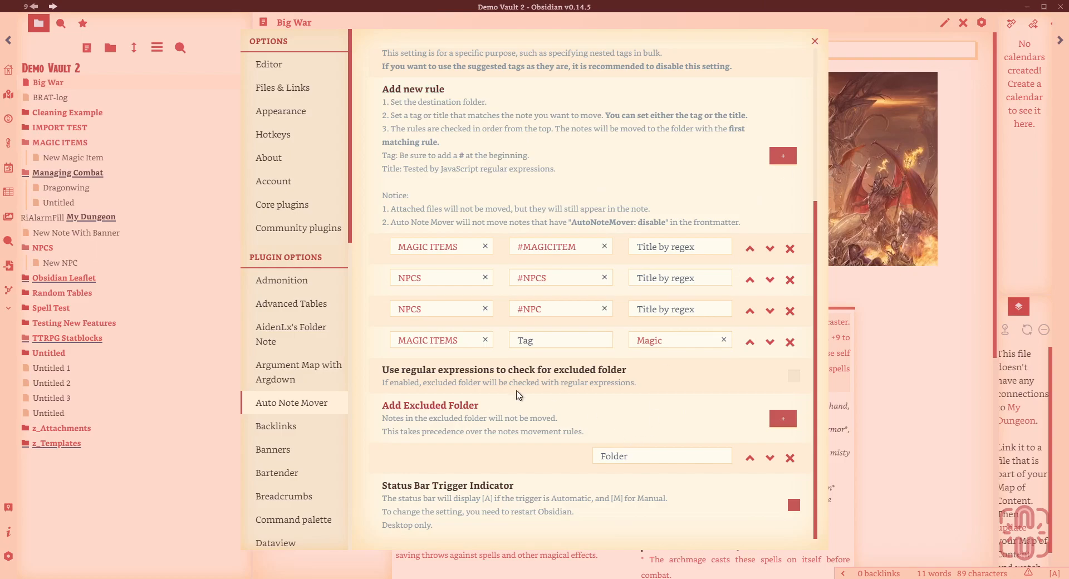
{"action": "mouse_move", "coordinate": [712, 442]}
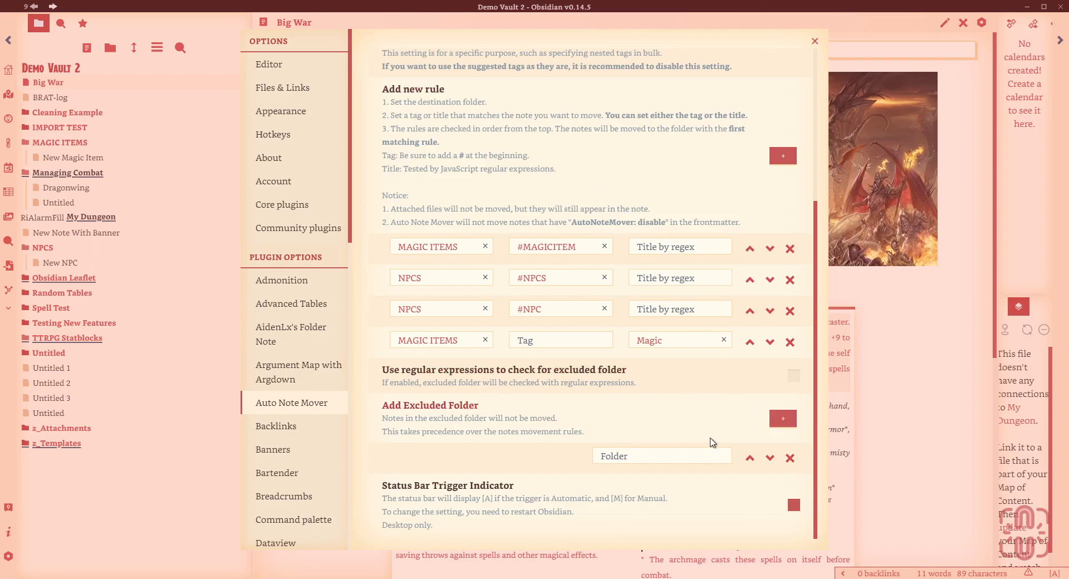
{"action": "mouse_move", "coordinate": [704, 447]}
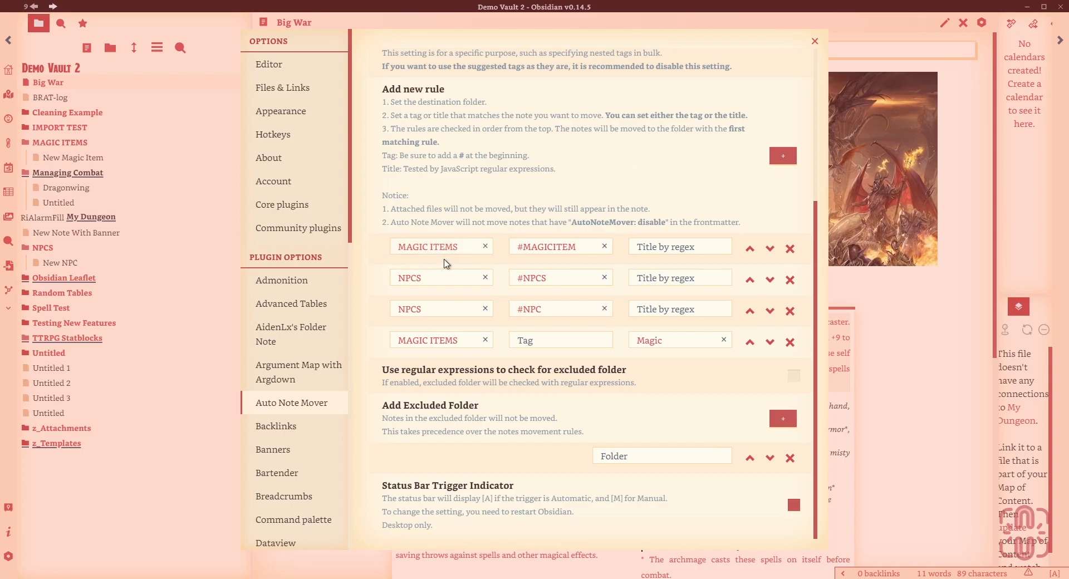
{"action": "left_click", "coordinate": [436, 277]}
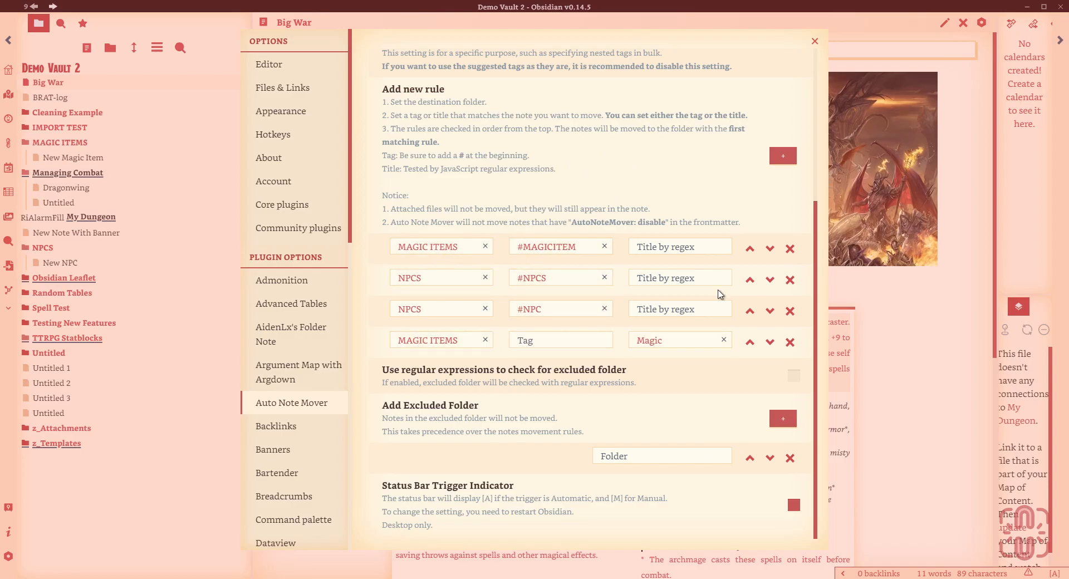
{"action": "left_click", "coordinate": [813, 42]}
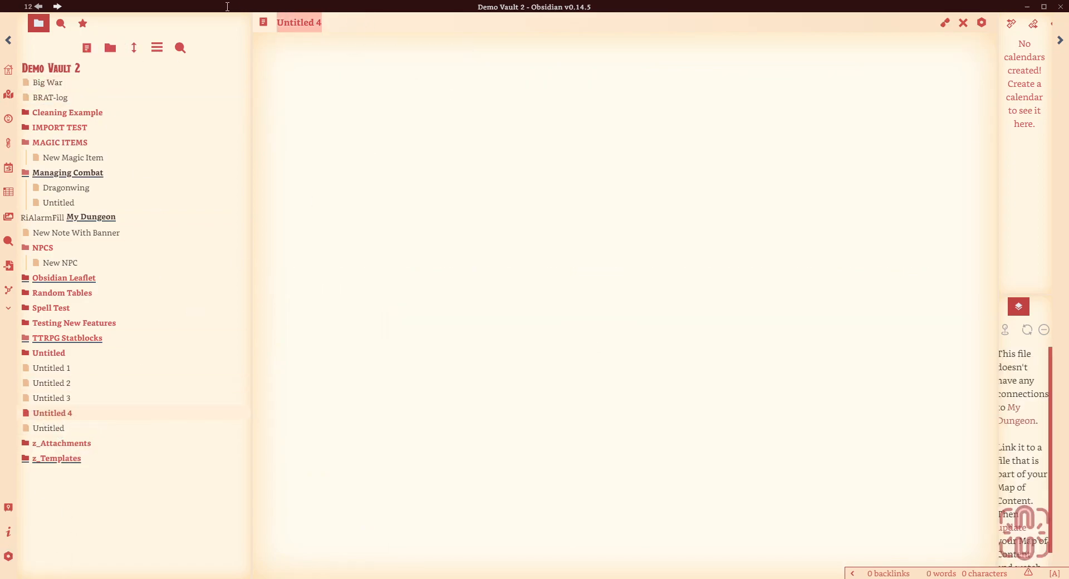
Create notes Magic Wand and Magic Axe, which the title rule files into MAGIC ITEMS
{"action": "type", "text": "Magic Wand"}
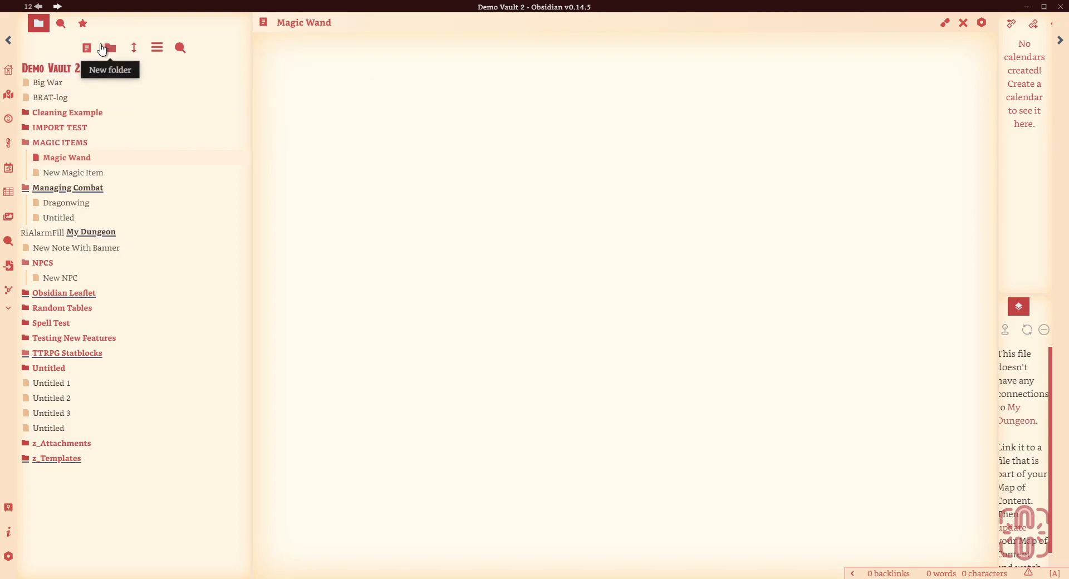
{"action": "left_click", "coordinate": [87, 48]}
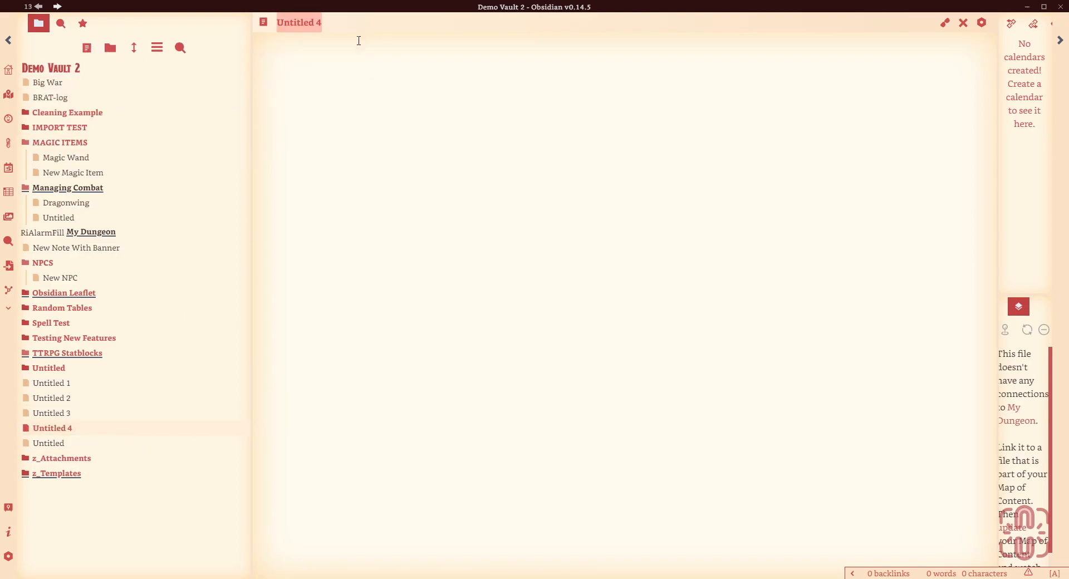
{"action": "type", "text": "Magic"}
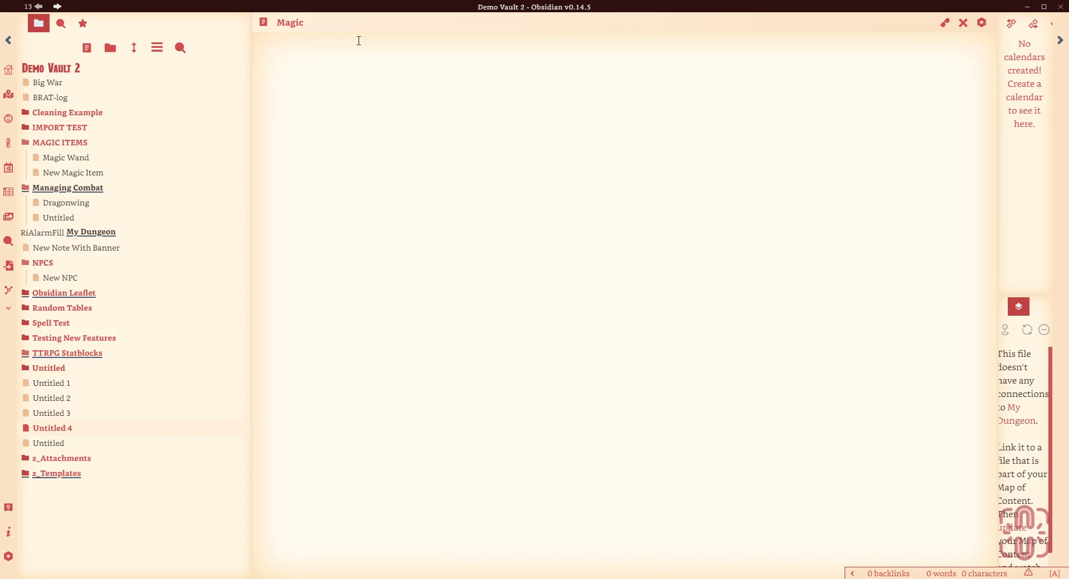
{"action": "type", "text": "Axe"}
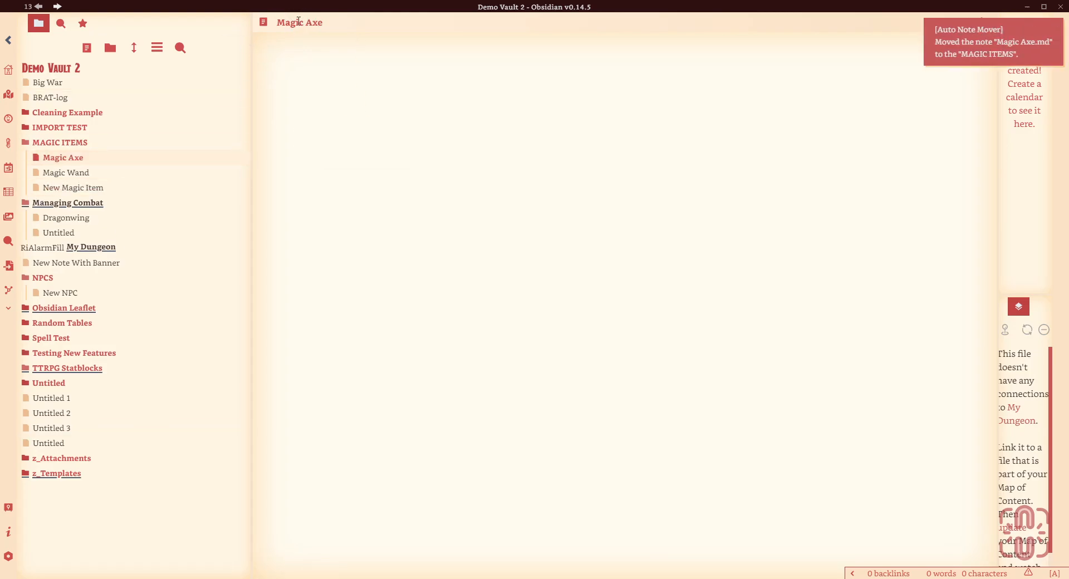
{"action": "left_click", "coordinate": [62, 157]}
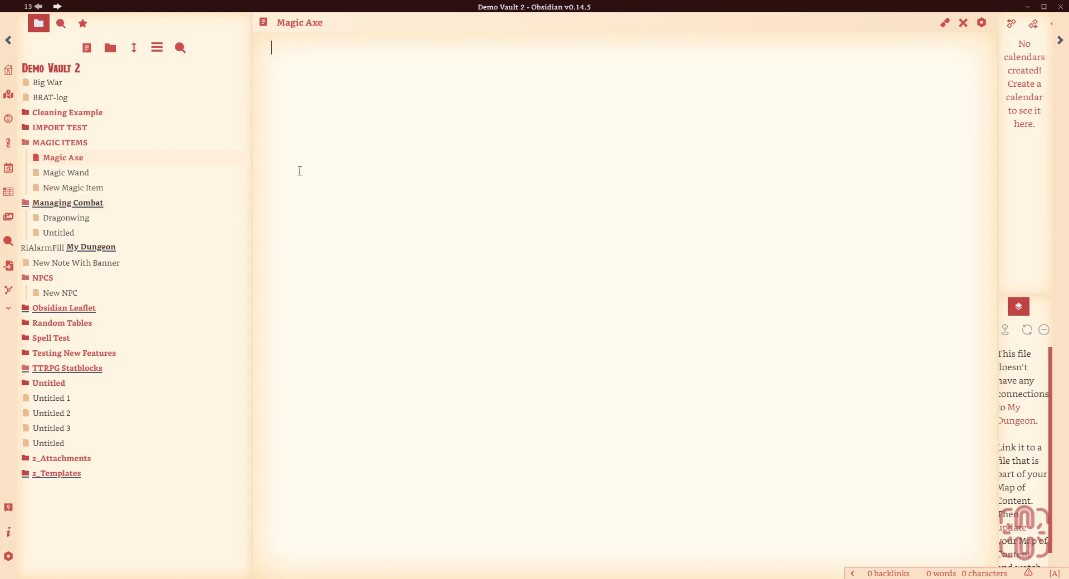
{"action": "left_click", "coordinate": [52, 414]}
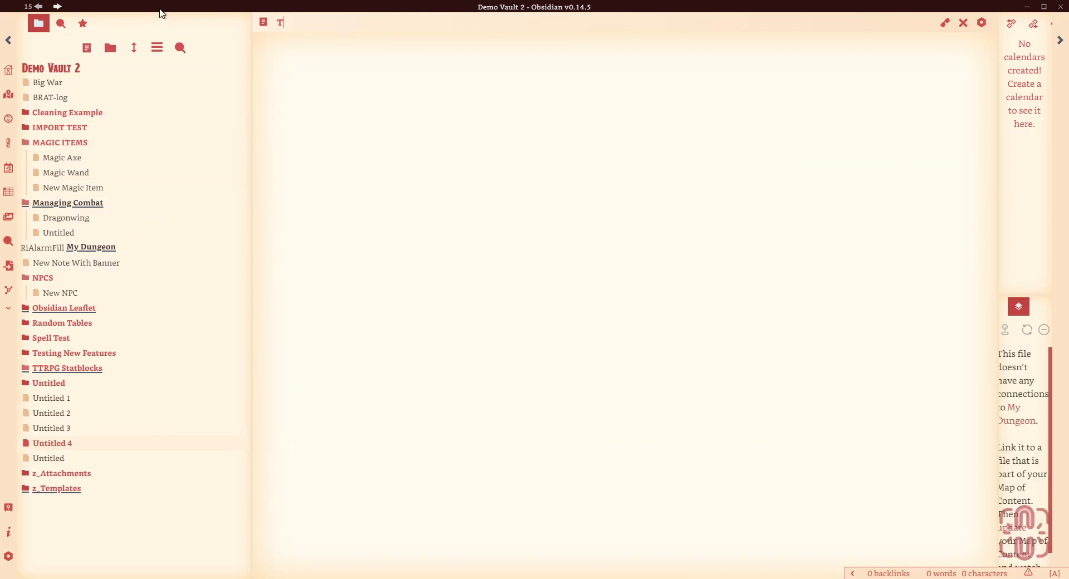
Name the note This is my Item and give it frontmatter with Tag: MagicItem
{"action": "type", "text": "This is"}
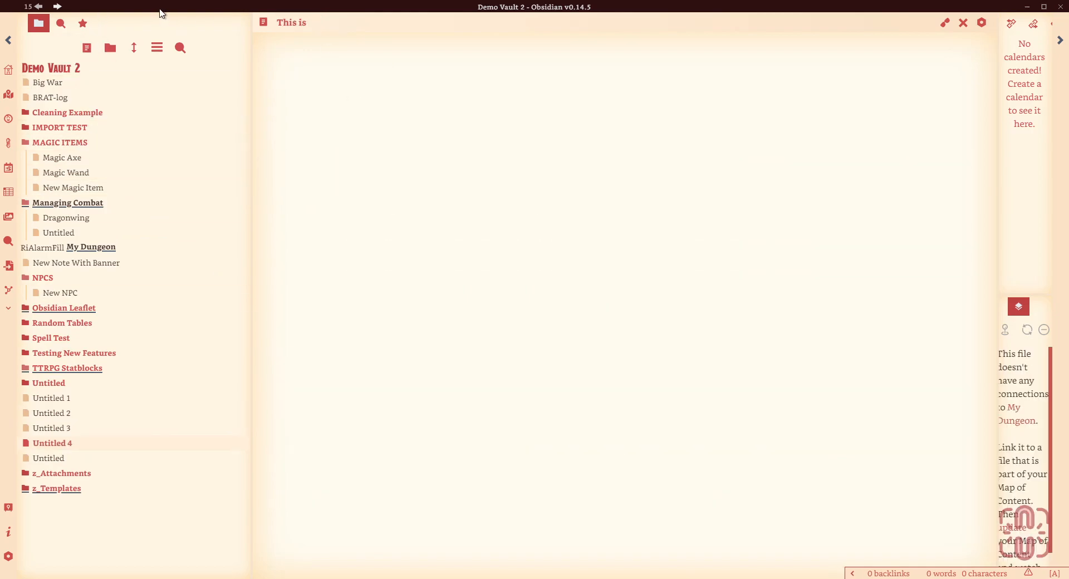
{"action": "type", "text": "my Item"}
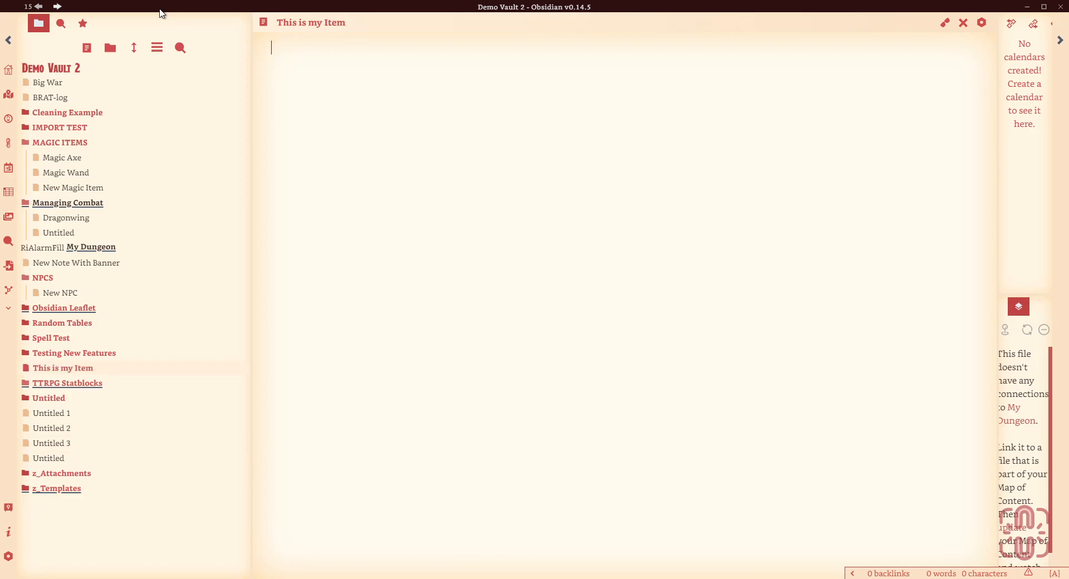
{"action": "type", "text": "---"}
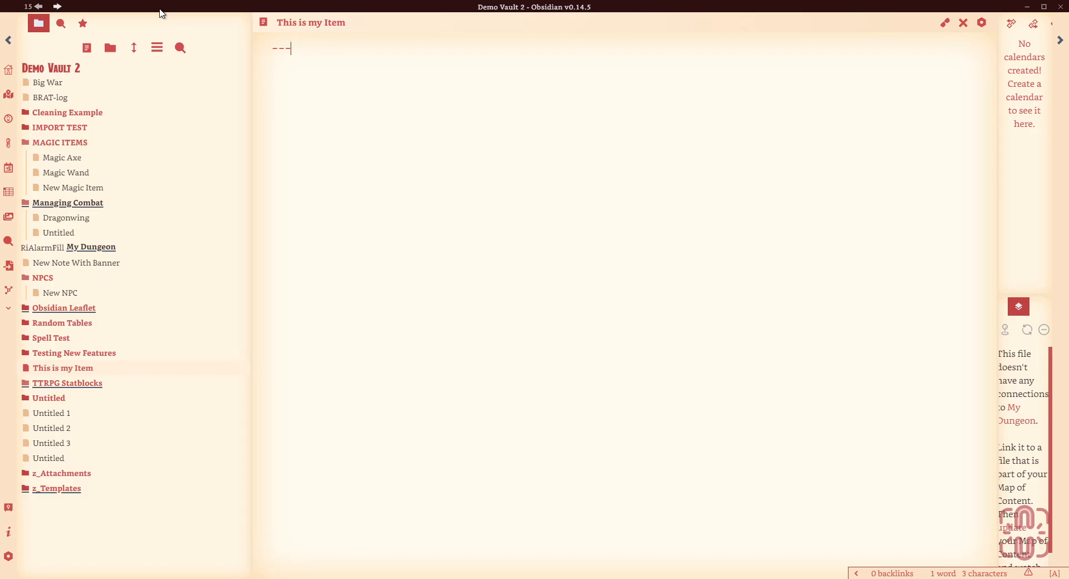
{"action": "key", "text": "enter"}
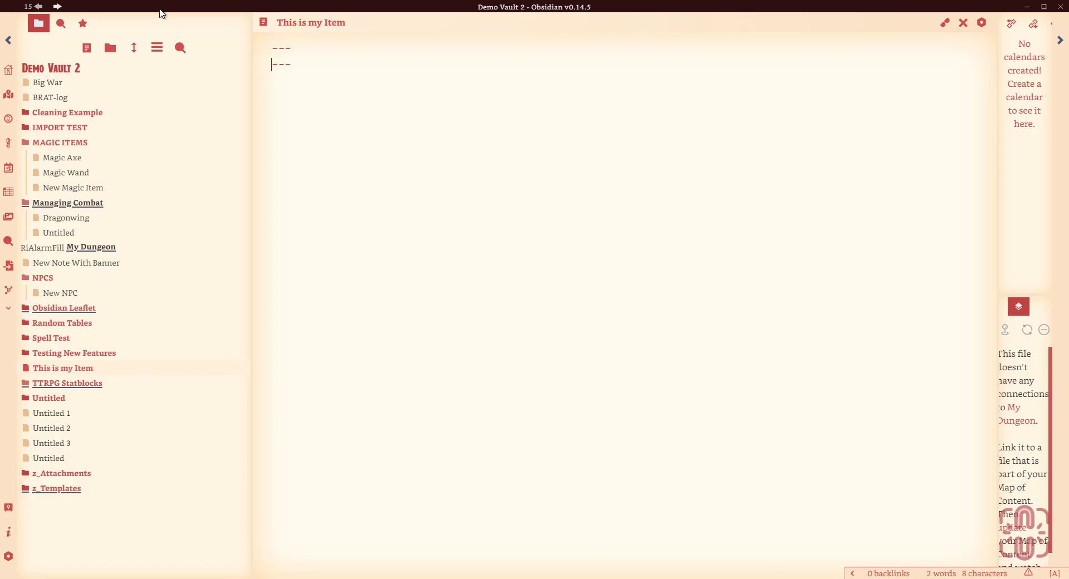
{"action": "key", "text": "enter"}
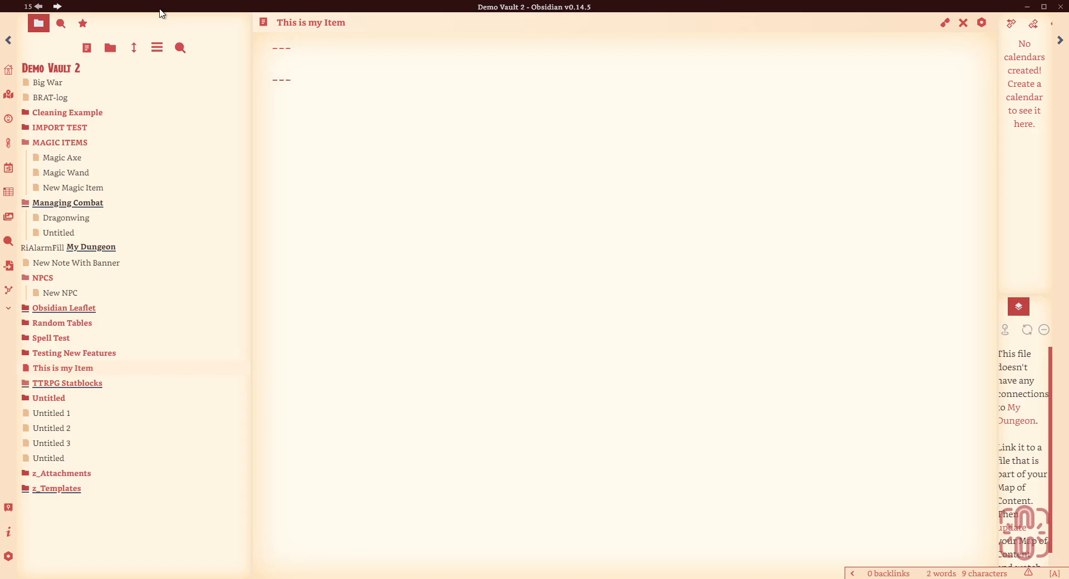
{"action": "type", "text": "Tag:"}
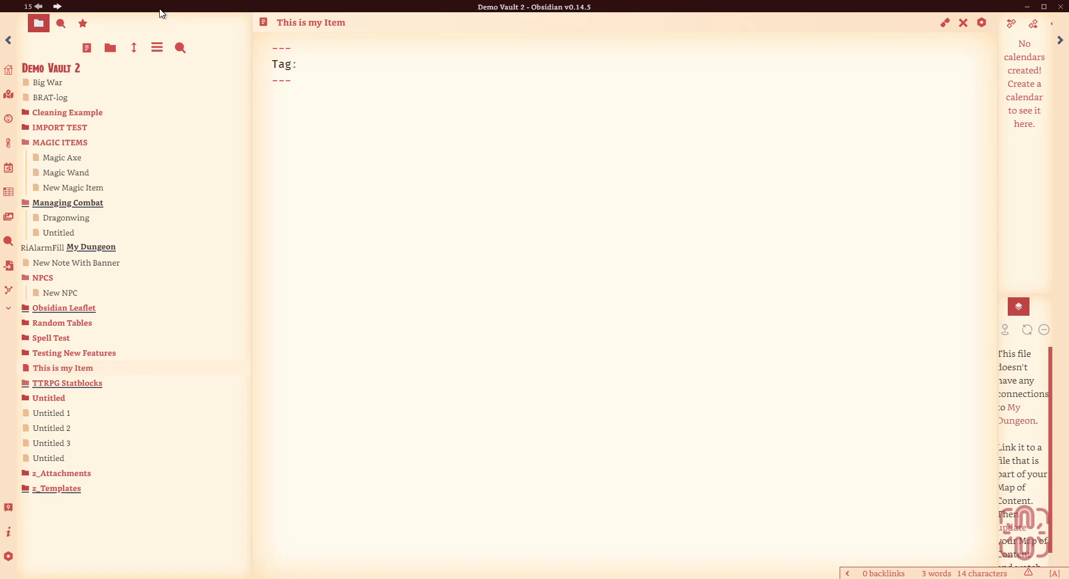
{"action": "type", "text": "Ma"}
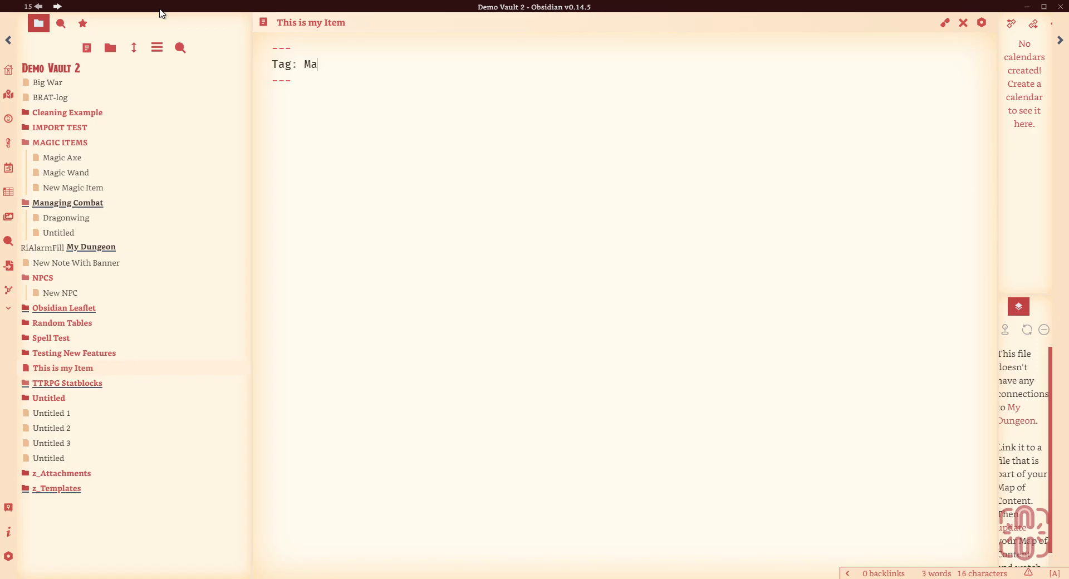
{"action": "type", "text": "gicItem"}
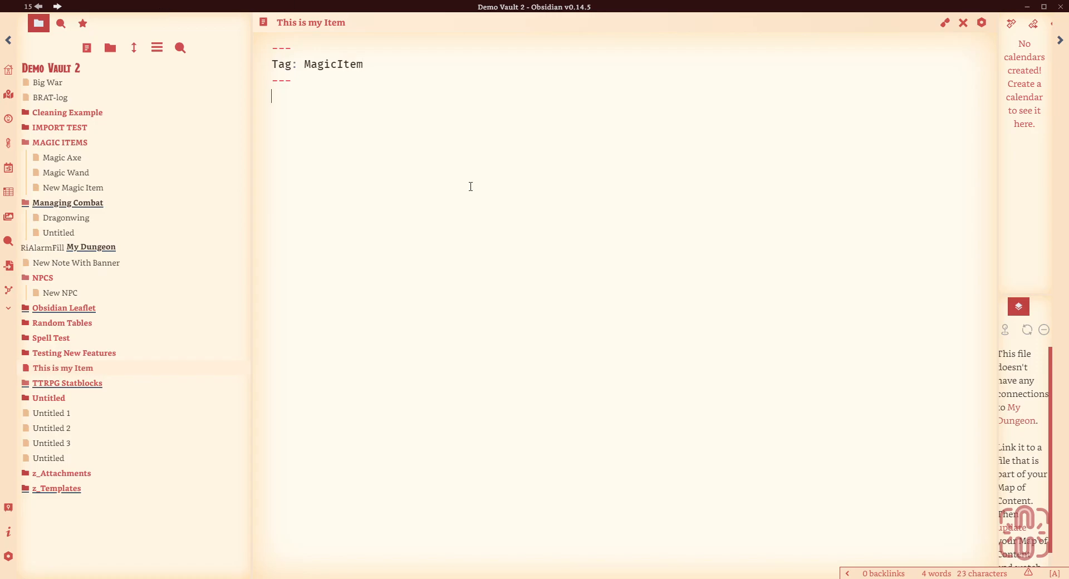
Write the body line 'This is my magic item', preview it, and return to Auto Note Mover settings
{"action": "type", "text": "T"}
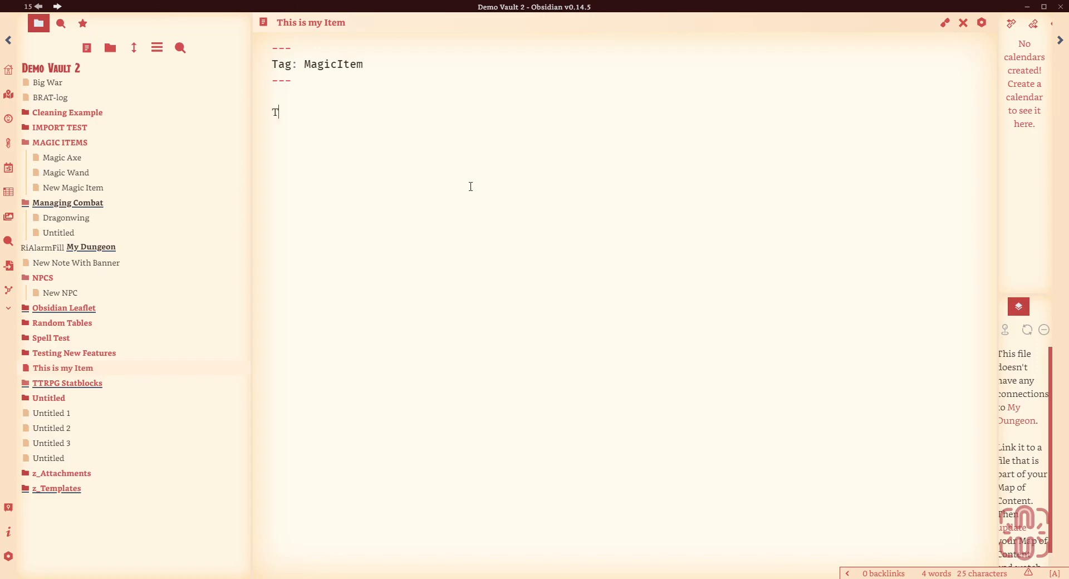
{"action": "type", "text": "his is my magic i"}
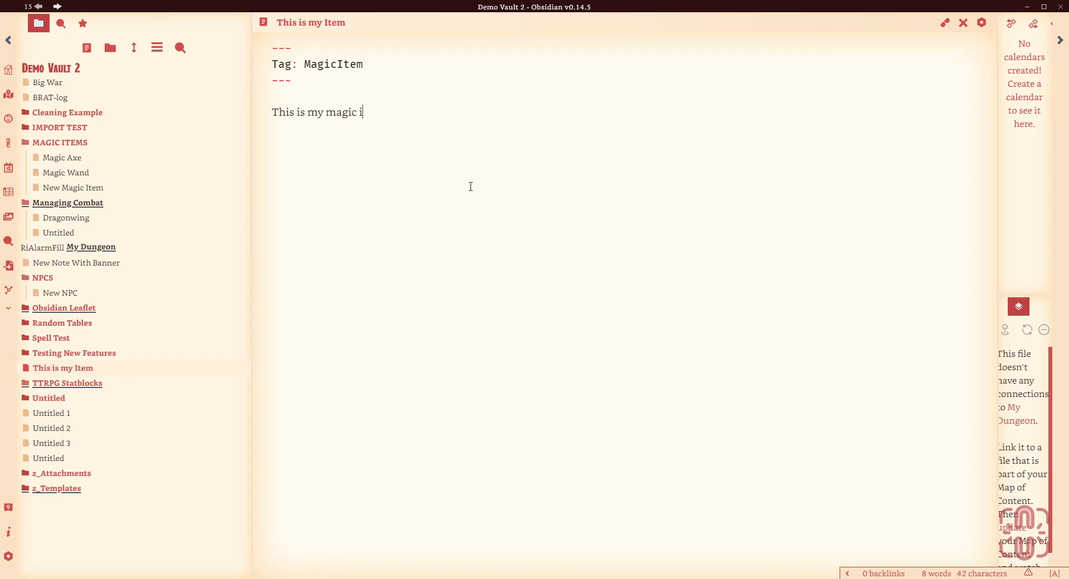
{"action": "type", "text": "tem"}
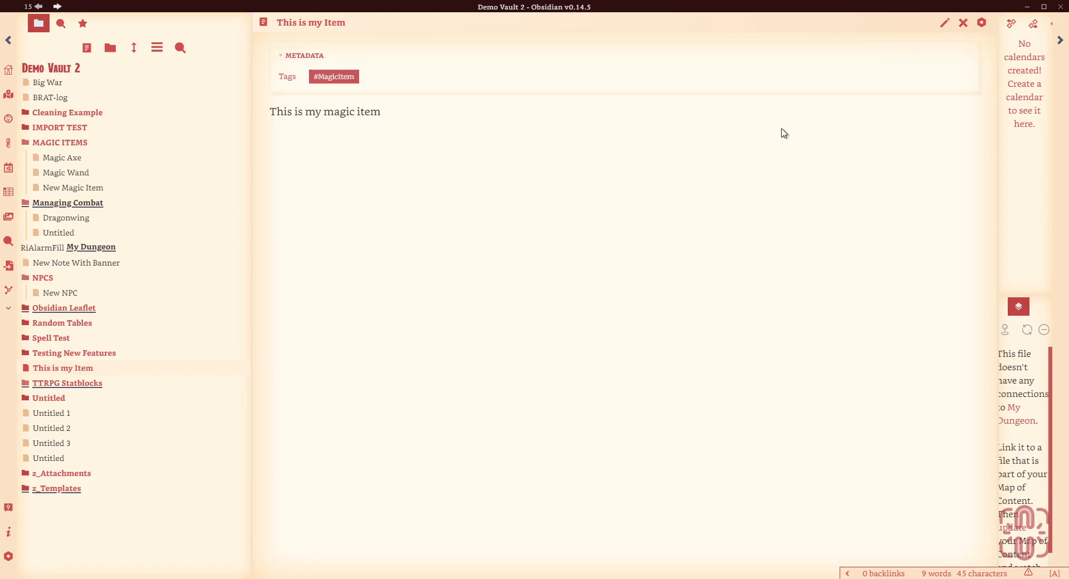
{"action": "mouse_move", "coordinate": [68, 488]}
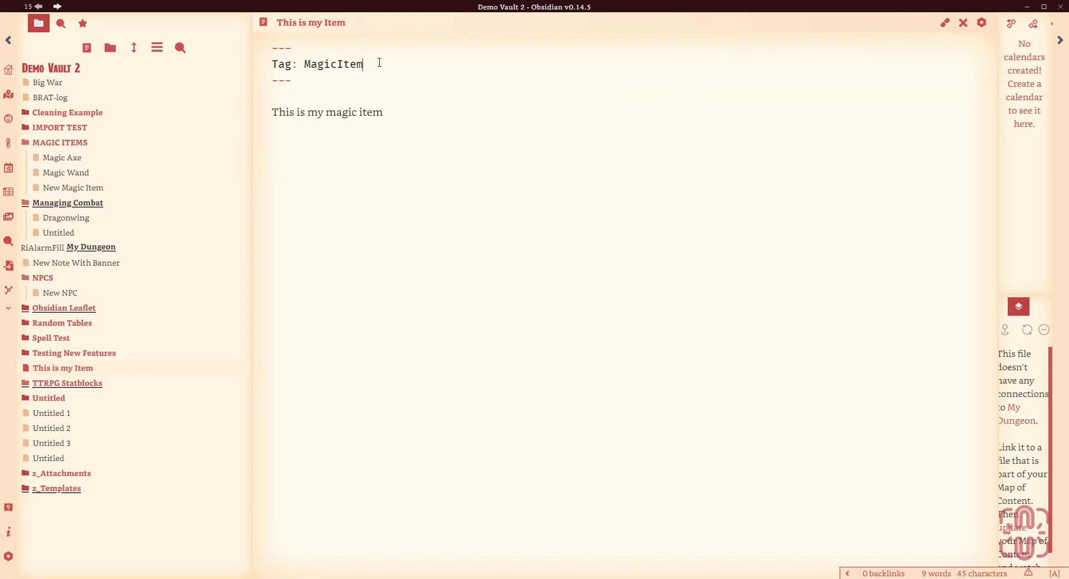
{"action": "left_click", "coordinate": [945, 22]}
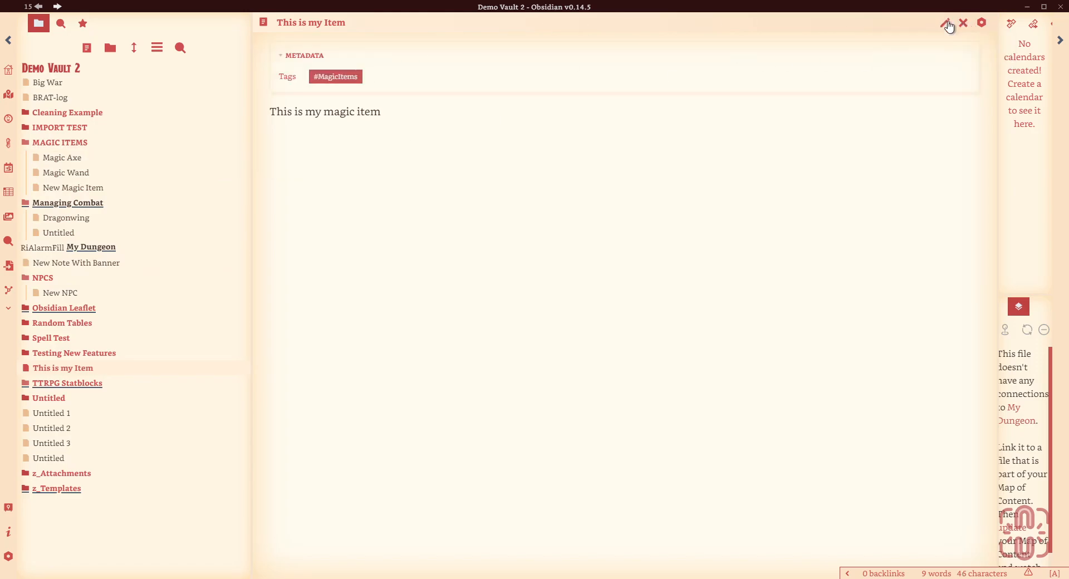
{"action": "left_click", "coordinate": [947, 22]}
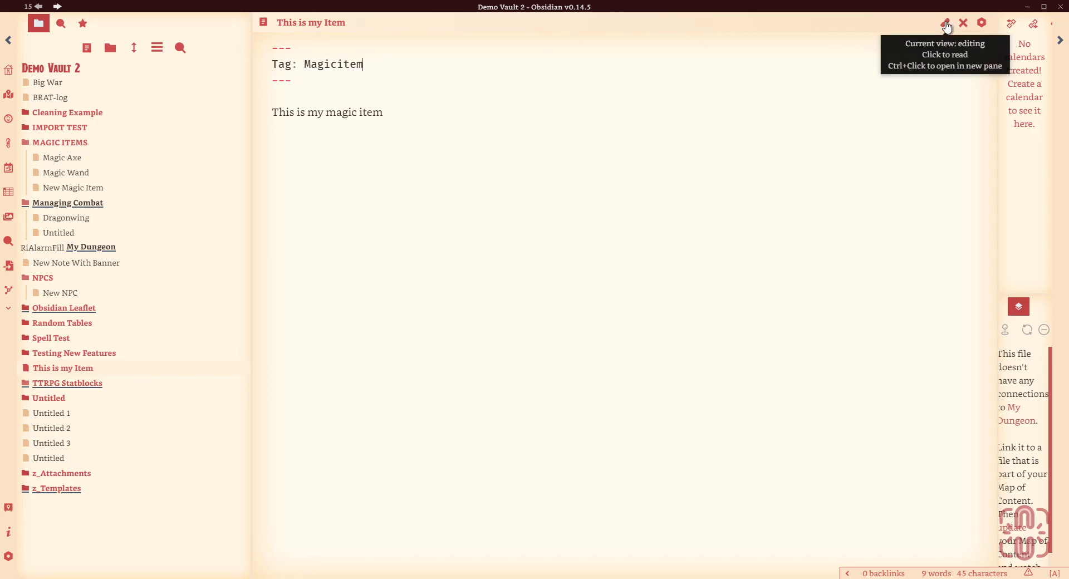
{"action": "left_click", "coordinate": [946, 22]}
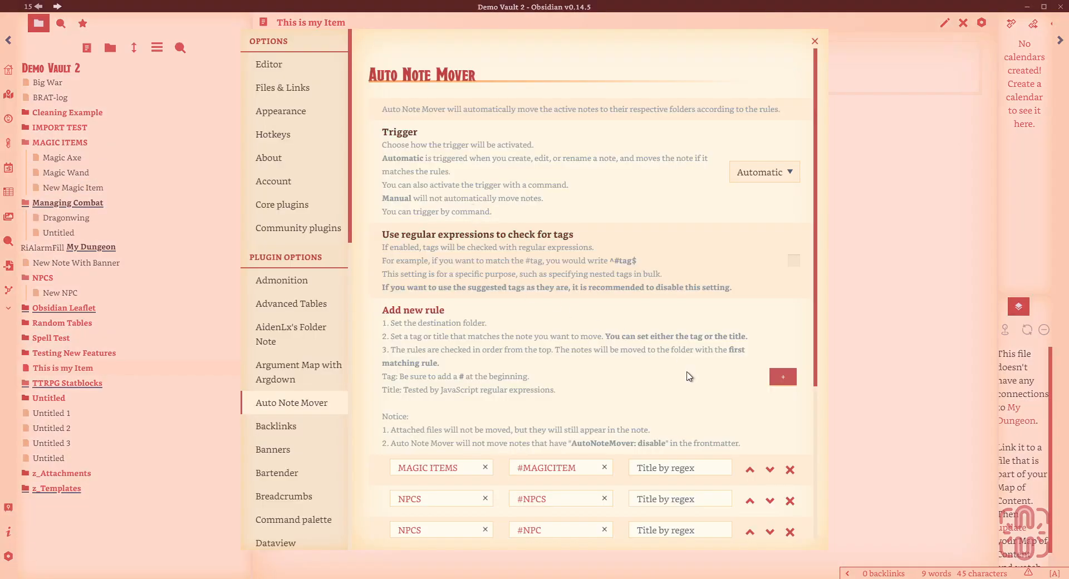
Check the #MAGICITEM rule and retag the note MAGICITEM so it moves into MAGIC ITEMS
{"action": "left_click", "coordinate": [782, 376]}
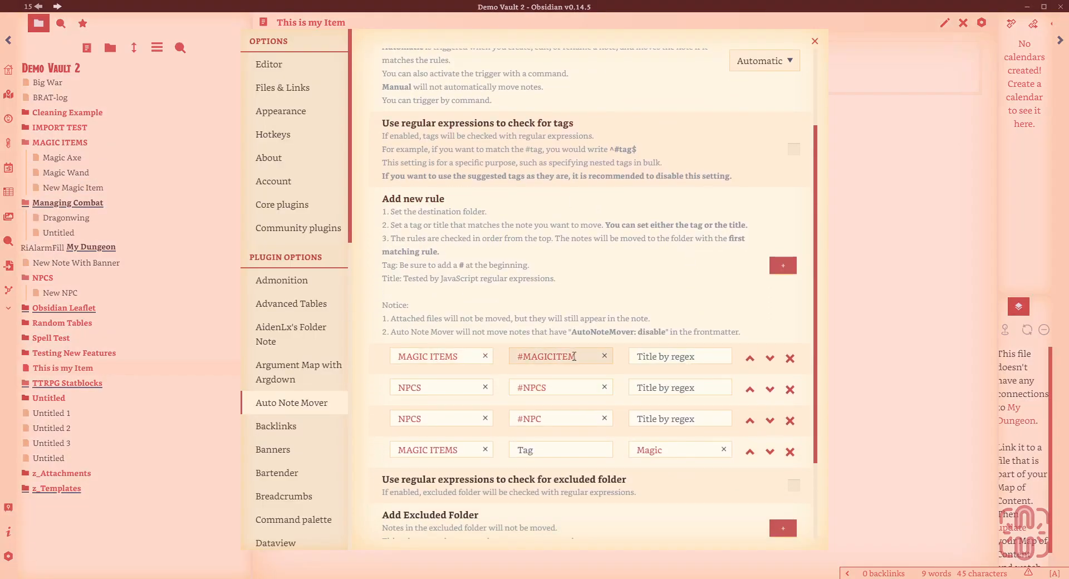
{"action": "left_click", "coordinate": [814, 42]}
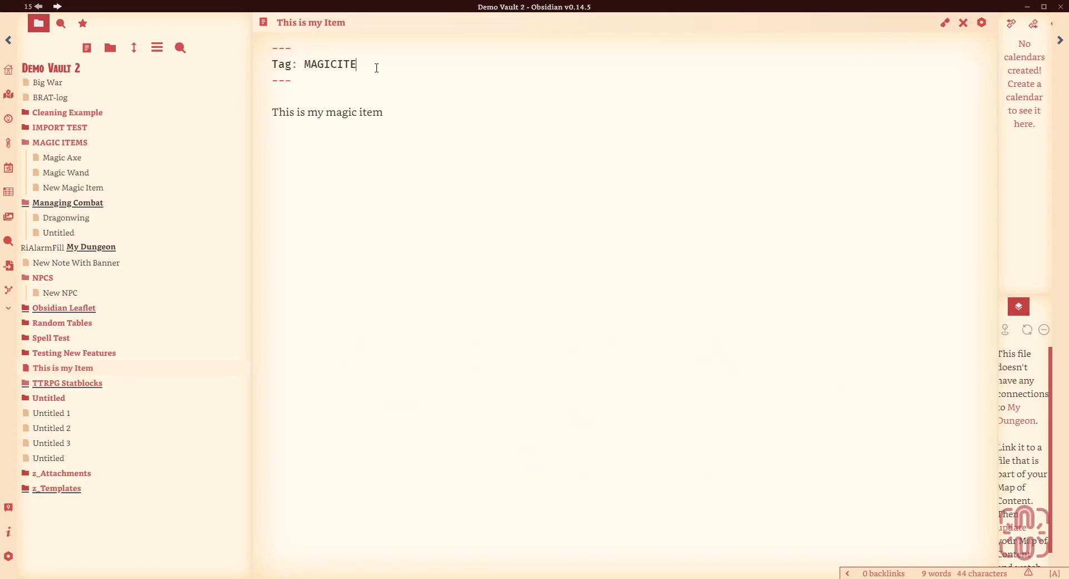
{"action": "type", "text": "M"}
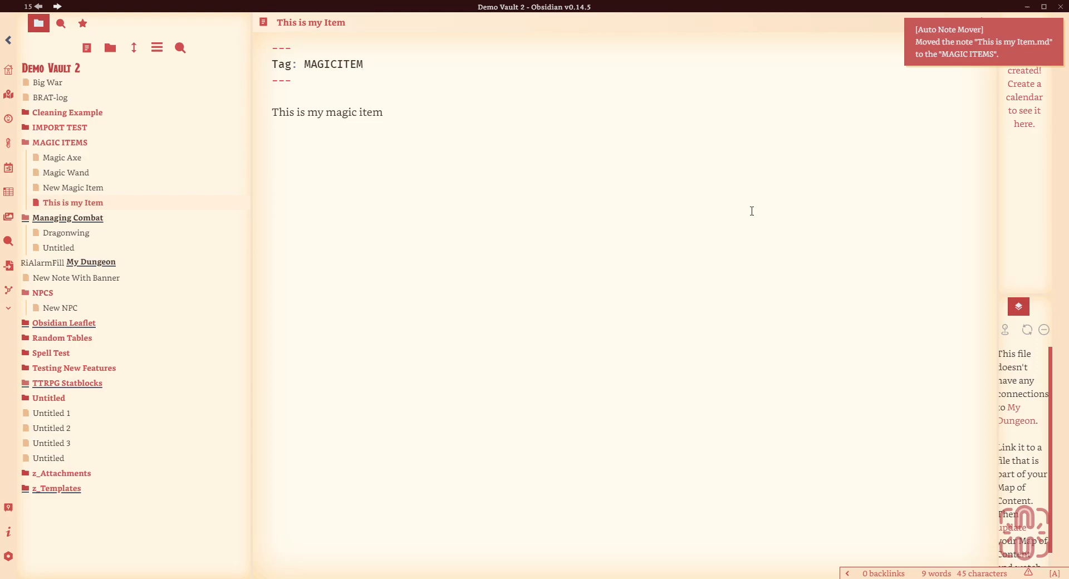
{"action": "mouse_move", "coordinate": [909, 8]}
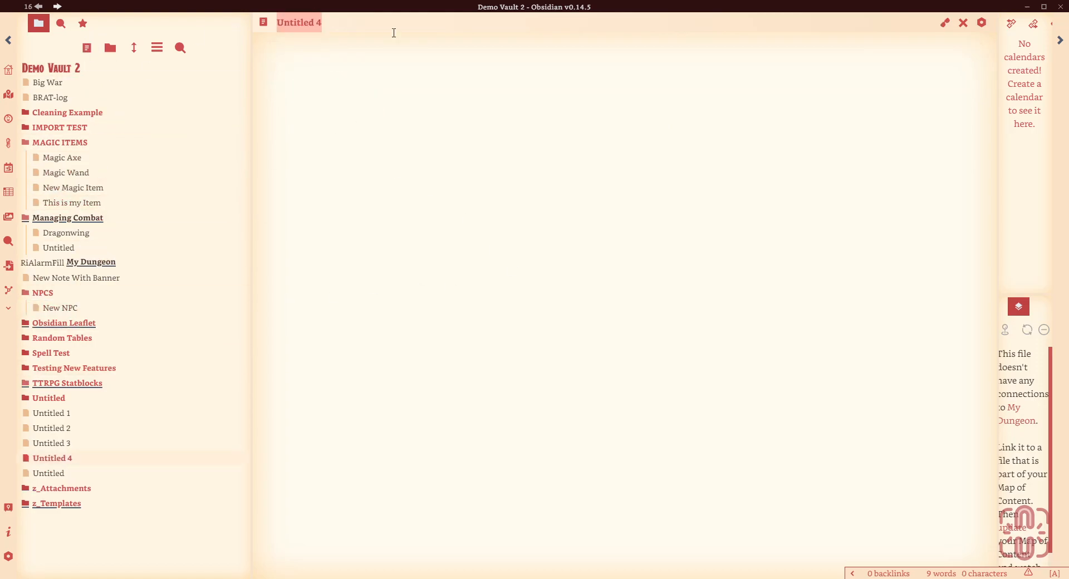
Name the note Fred, tag it NPC in frontmatter and write 'This is Fred', moving it to NPCS
{"action": "type", "text": "Fred"}
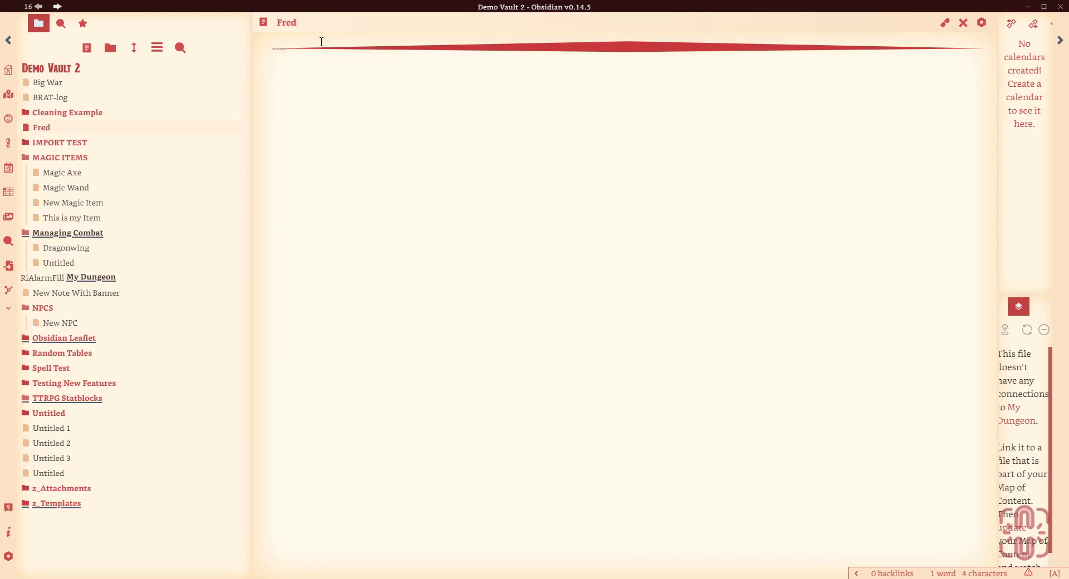
{"action": "key", "text": "enter"}
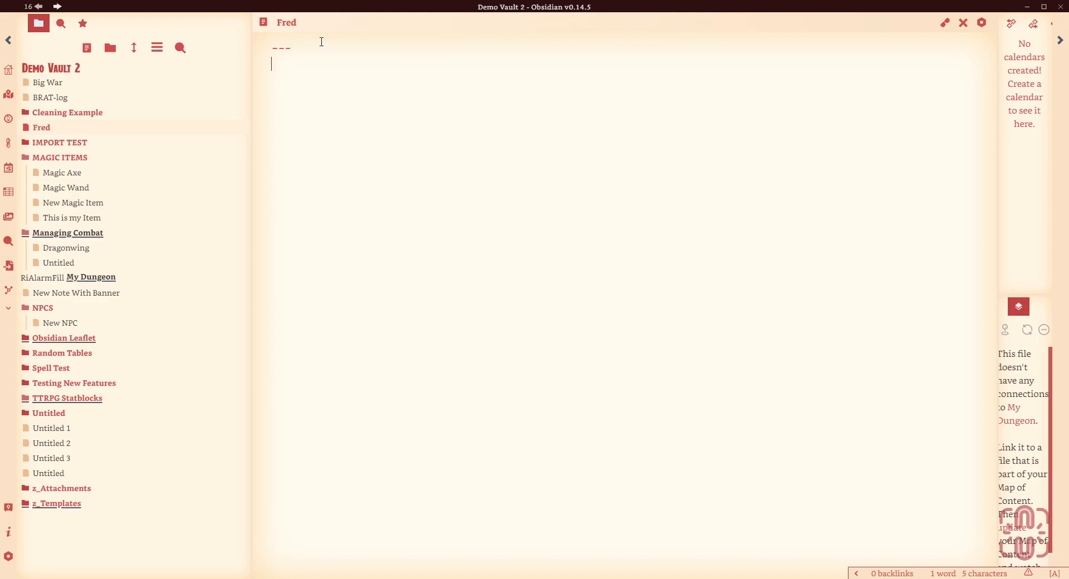
{"action": "type", "text": "---"}
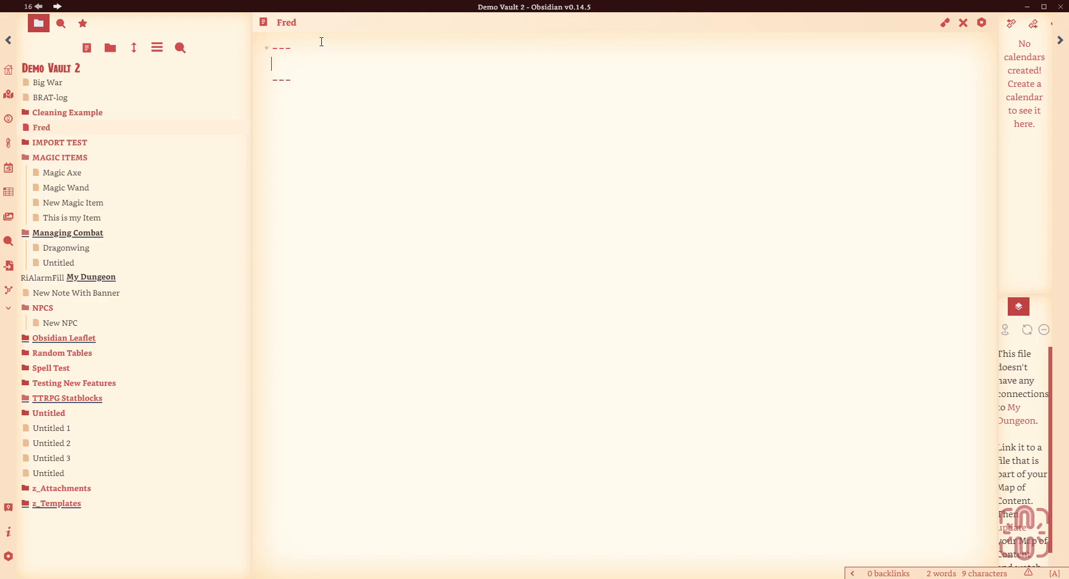
{"action": "type", "text": "Tag/l"}
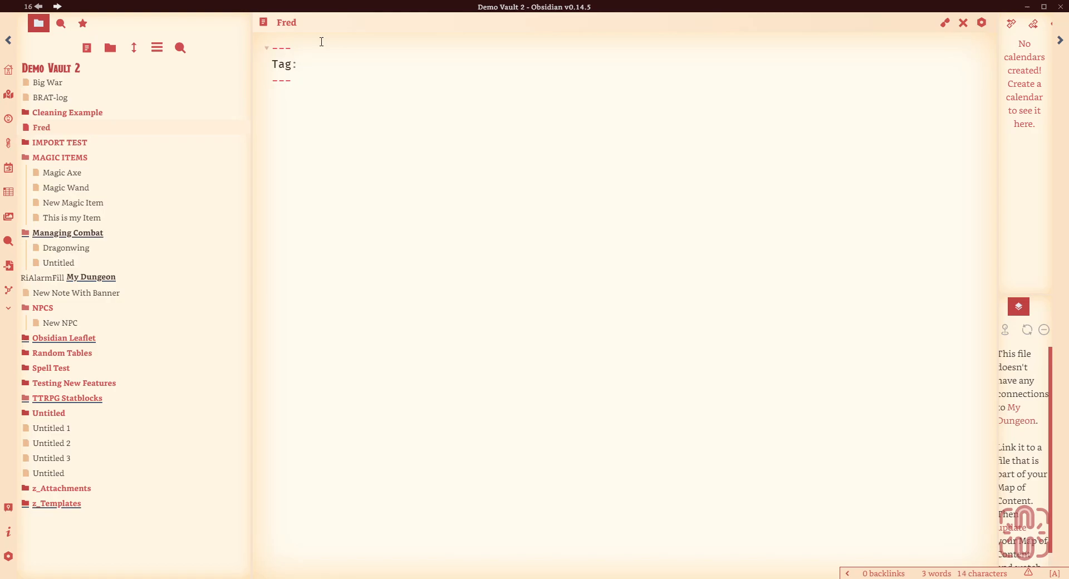
{"action": "type", "text": "NPC"}
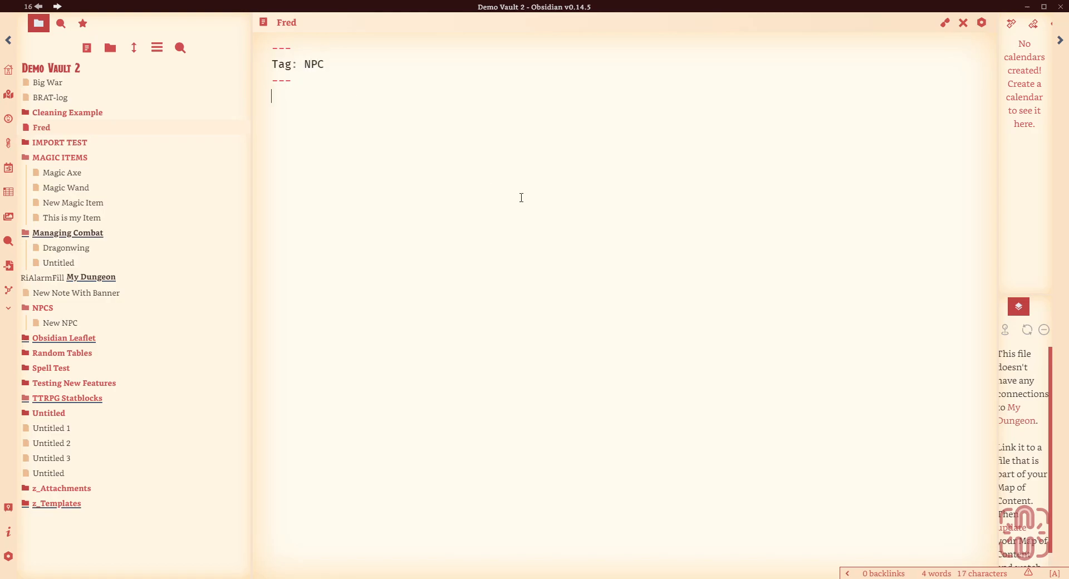
{"action": "type", "text": "This is Fr"}
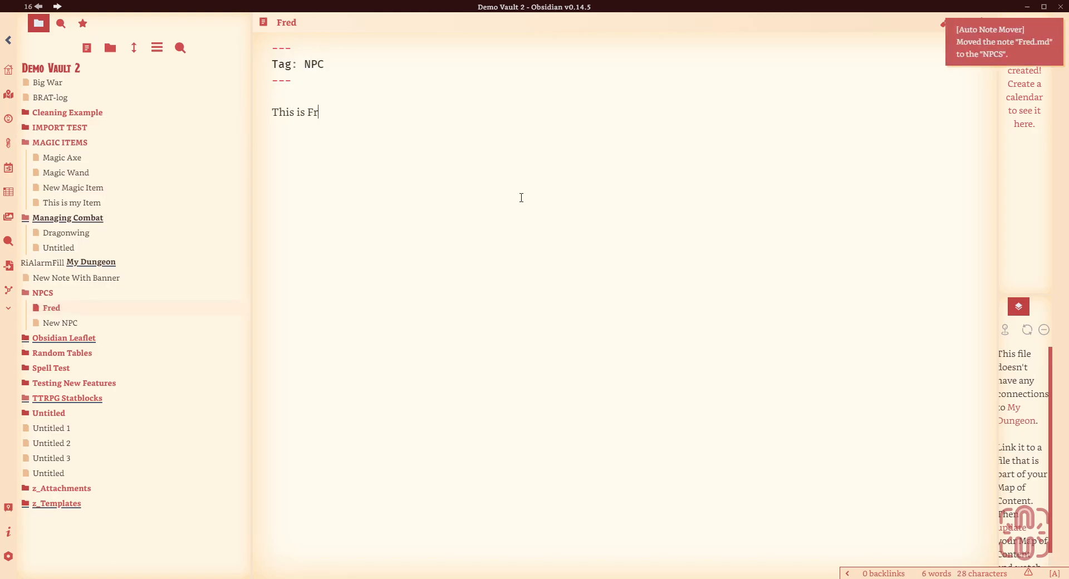
{"action": "type", "text": "ed"}
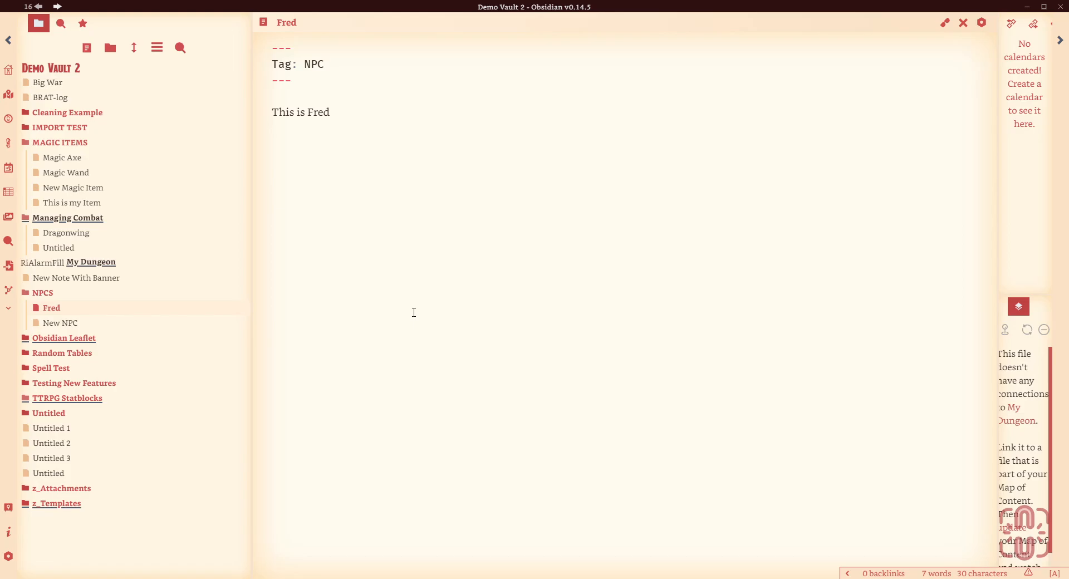
{"action": "mouse_move", "coordinate": [946, 23]}
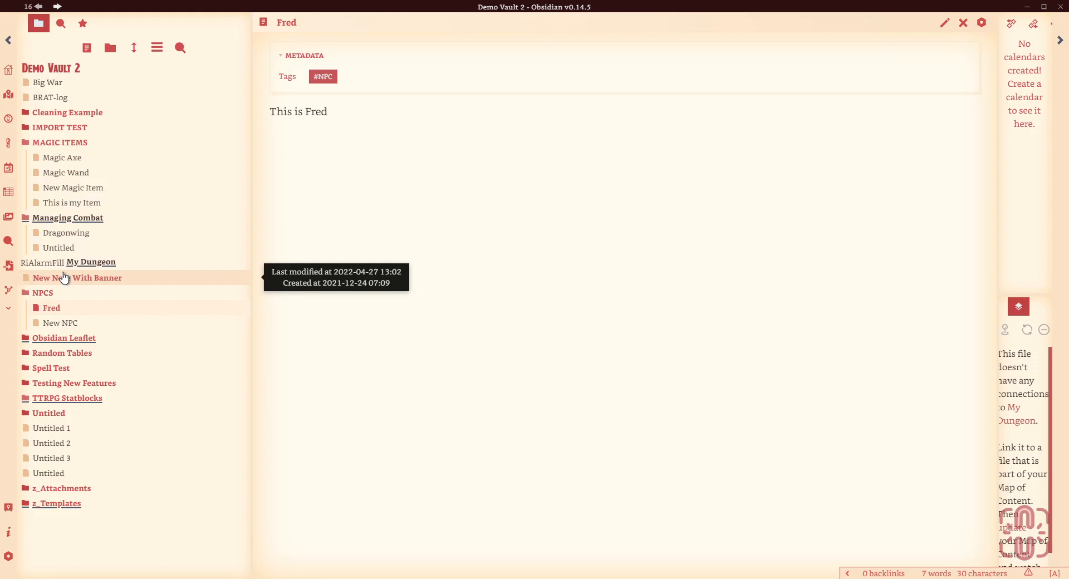
{"action": "mouse_move", "coordinate": [163, 427]}
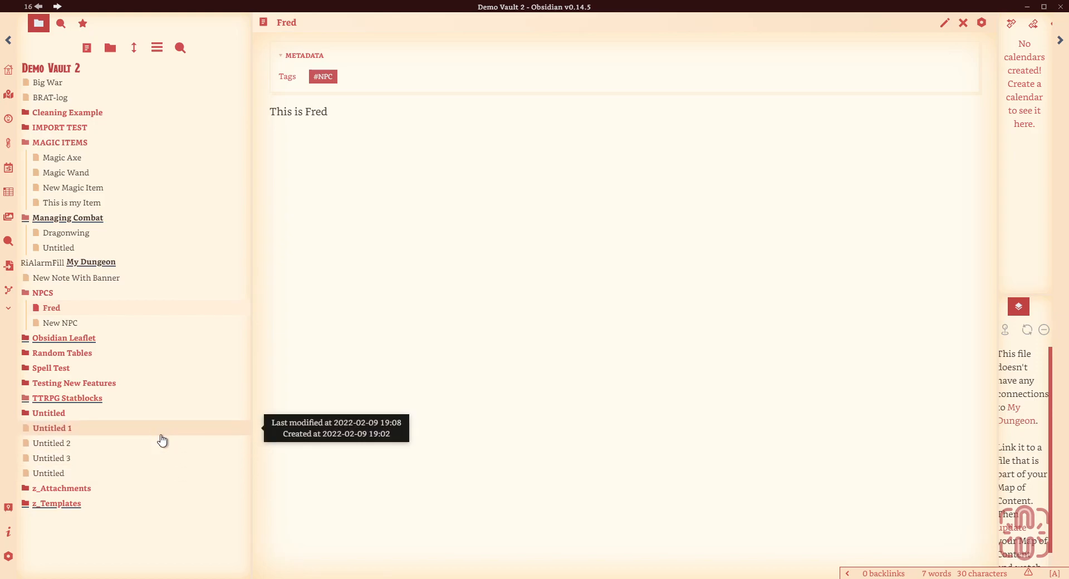
In Template - Individual under z_Templates/People, append ', NPC' to Tags then remove it again
{"action": "scroll", "scroll_direction": "down", "scroll_amount": 3}
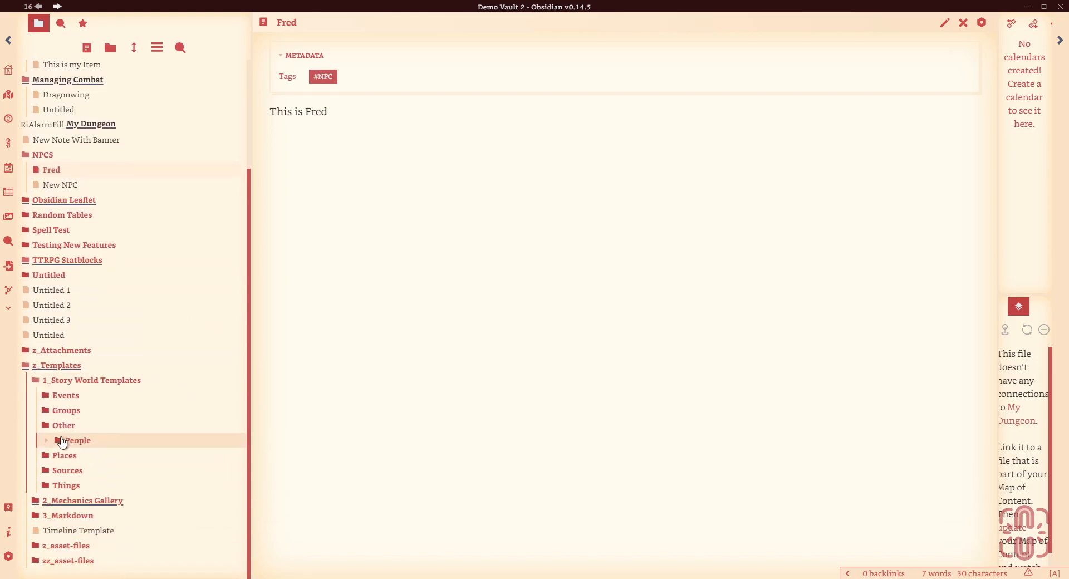
{"action": "left_click", "coordinate": [73, 440]}
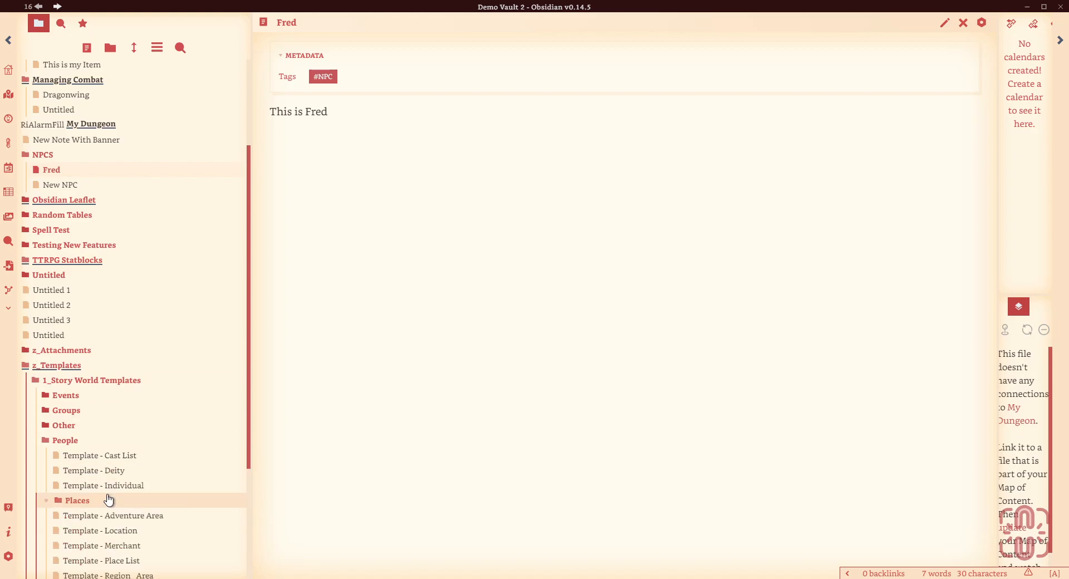
{"action": "left_click", "coordinate": [104, 485]}
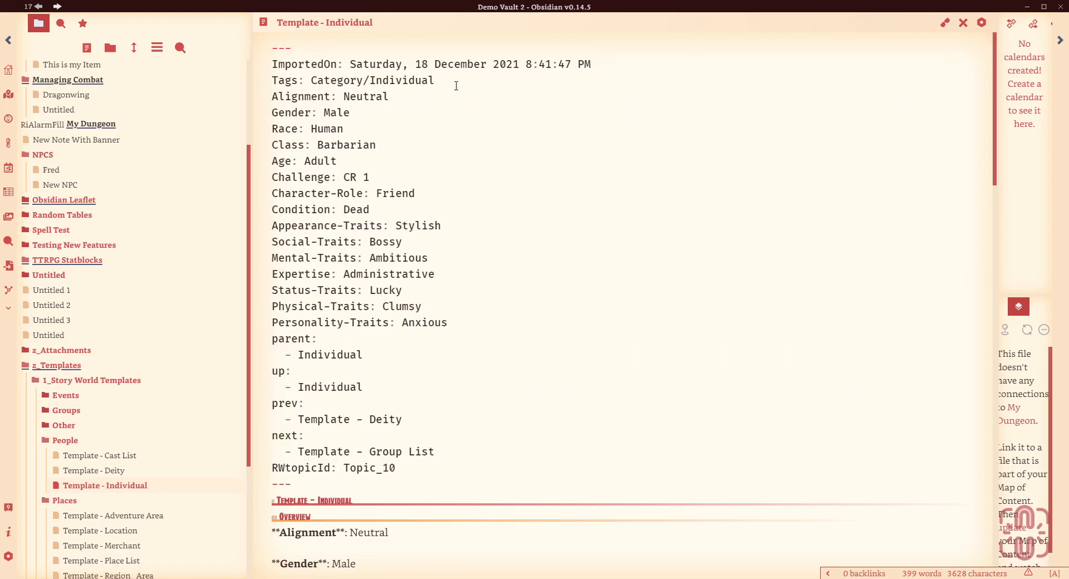
{"action": "type", "text": ", NPC"}
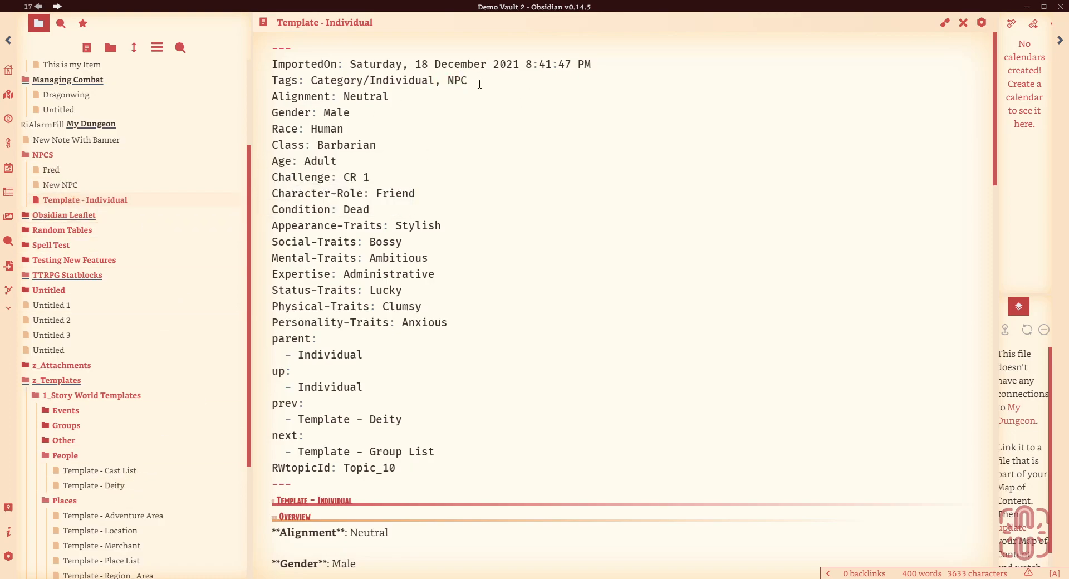
{"action": "key", "text": "BackSpace"}
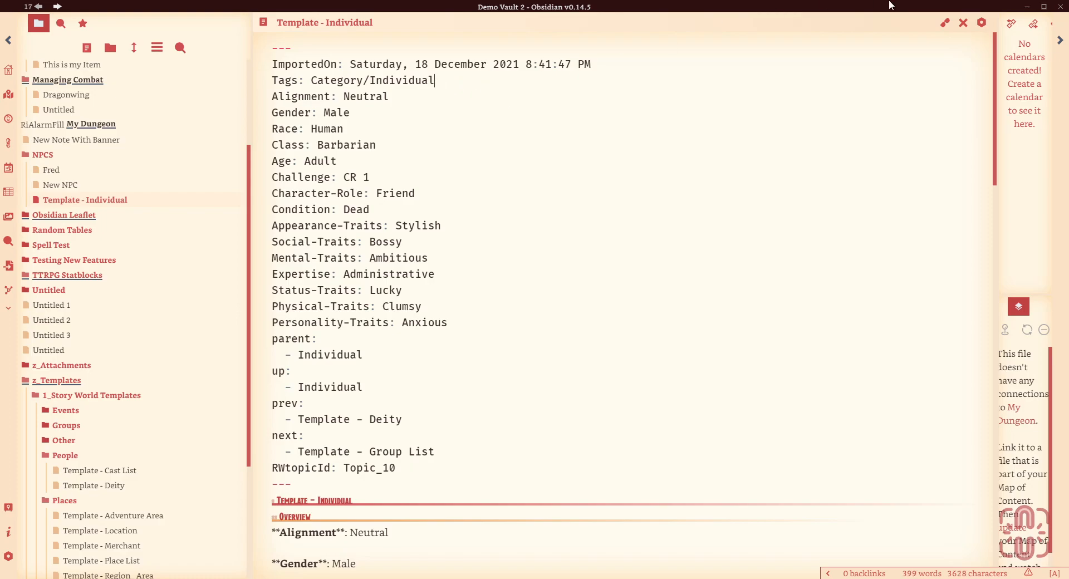
Exclude the z_Templates folder from Auto Note Mover so templates are never moved
{"action": "left_click", "coordinate": [944, 23]}
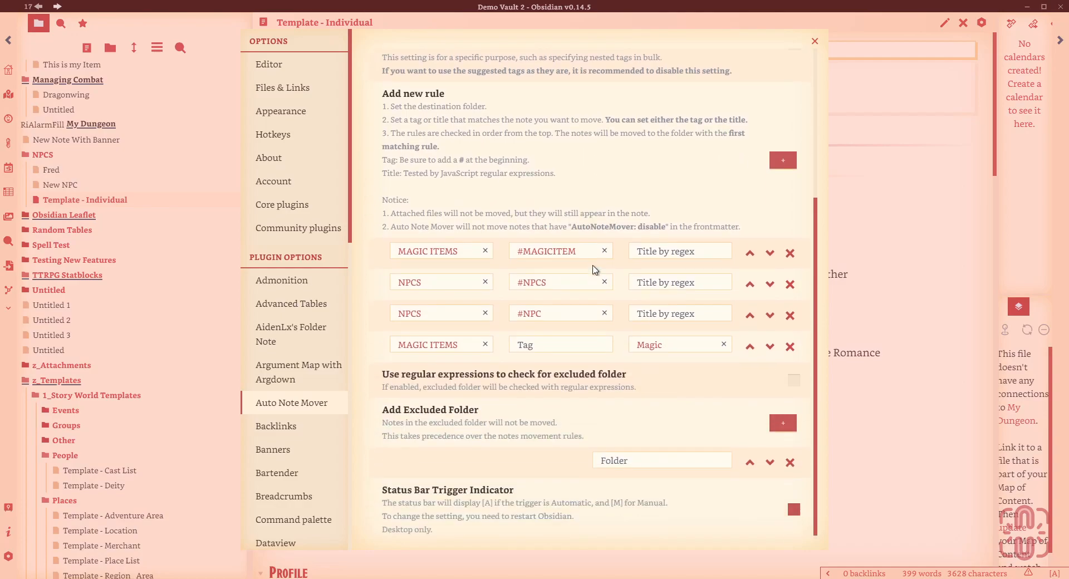
{"action": "left_click", "coordinate": [661, 456]}
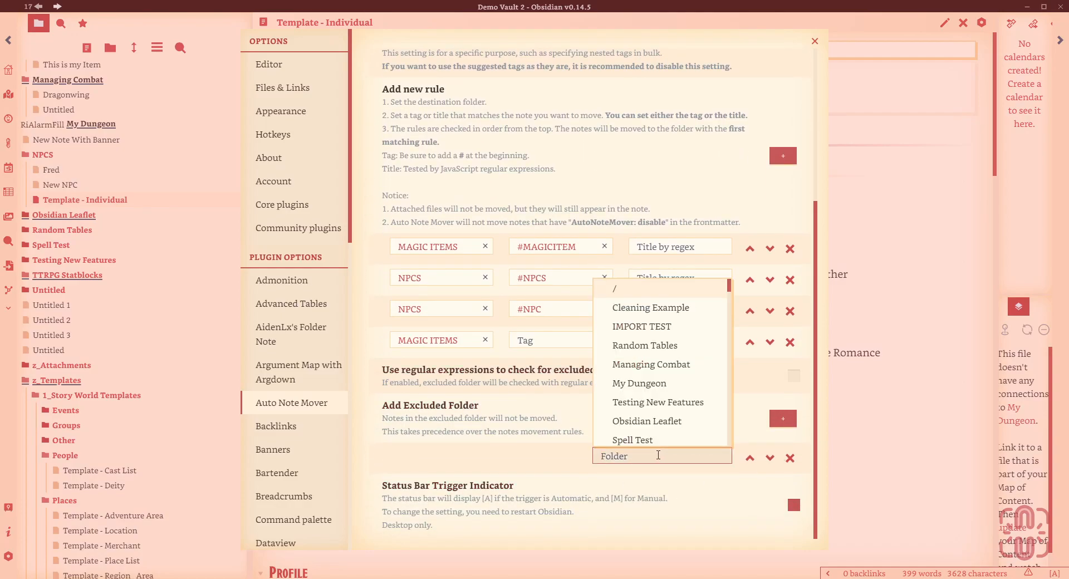
{"action": "type", "text": "z_"}
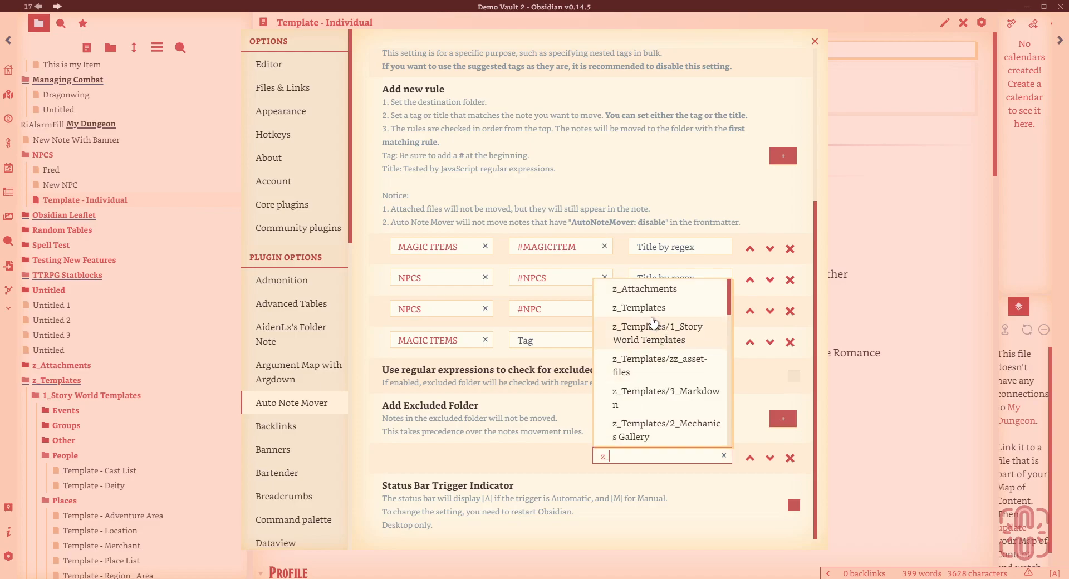
{"action": "left_click", "coordinate": [638, 307]}
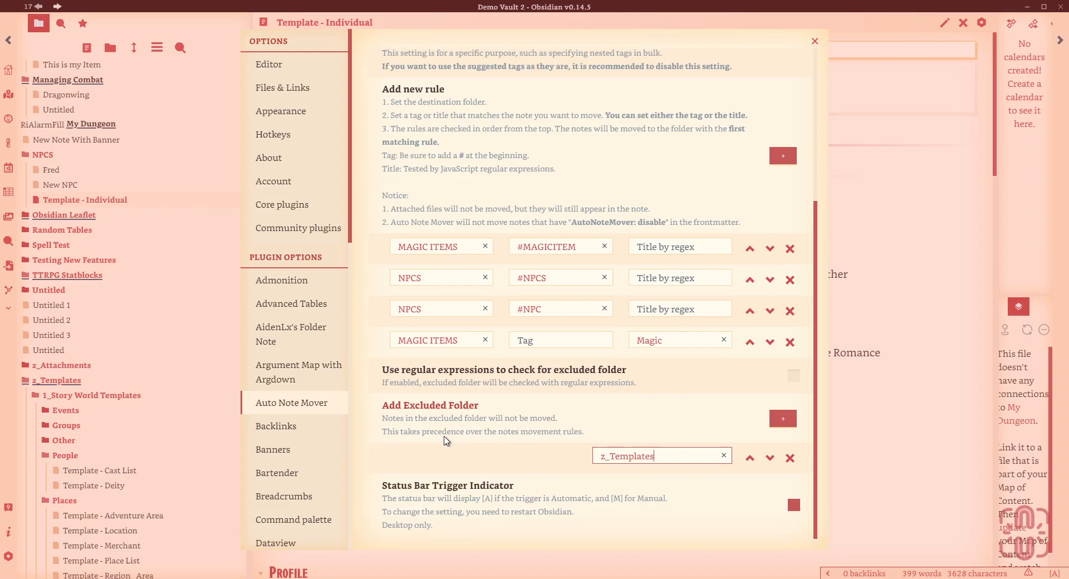
{"action": "mouse_move", "coordinate": [783, 418]}
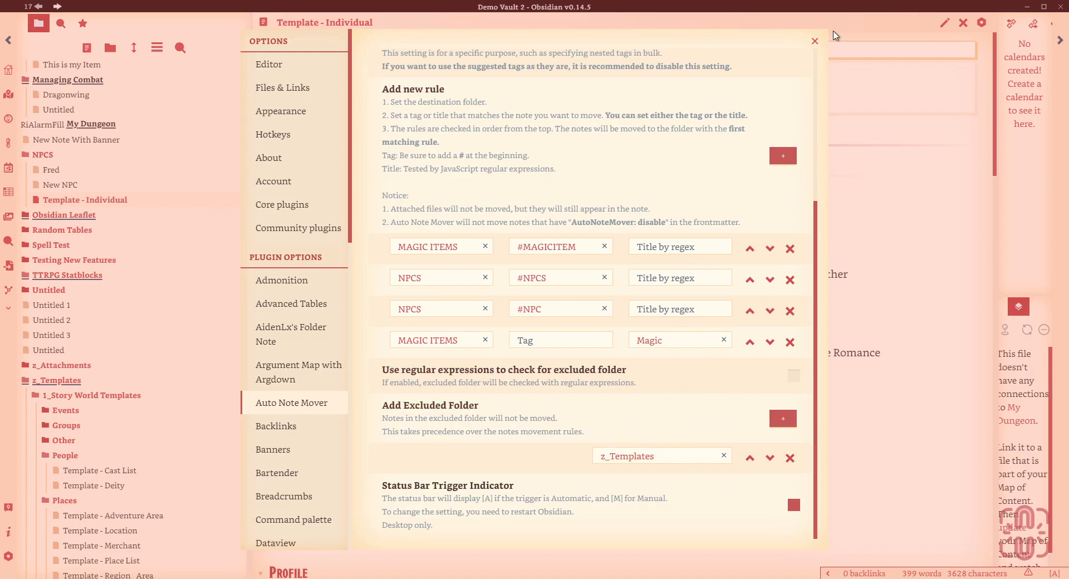
{"action": "left_click", "coordinate": [813, 41]}
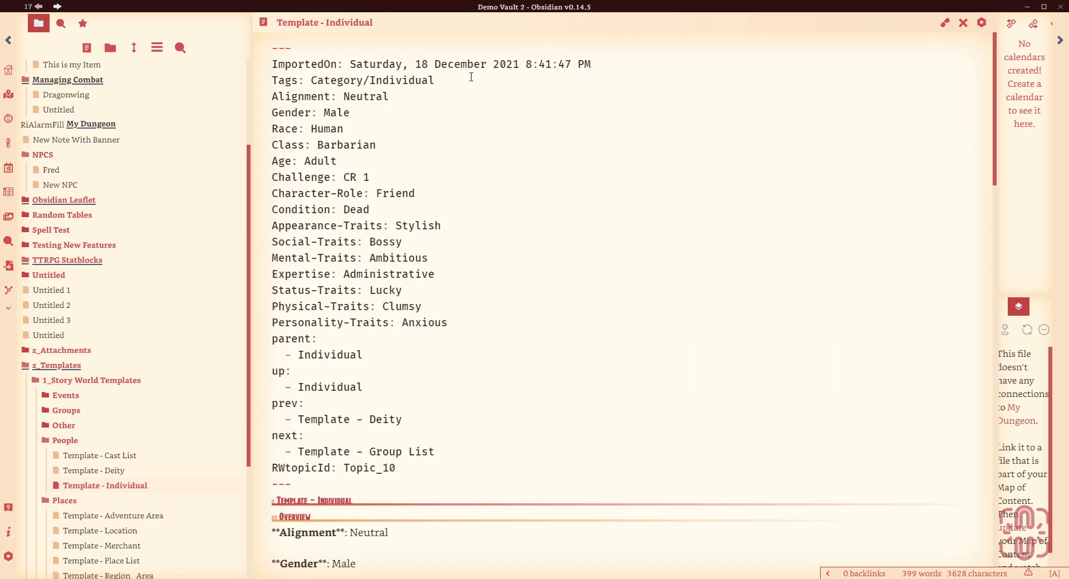
Add the NPC tag to Template - Individual and exclude z_Templates/1_Story World Templates from moving
{"action": "type", "text": ", NPC"}
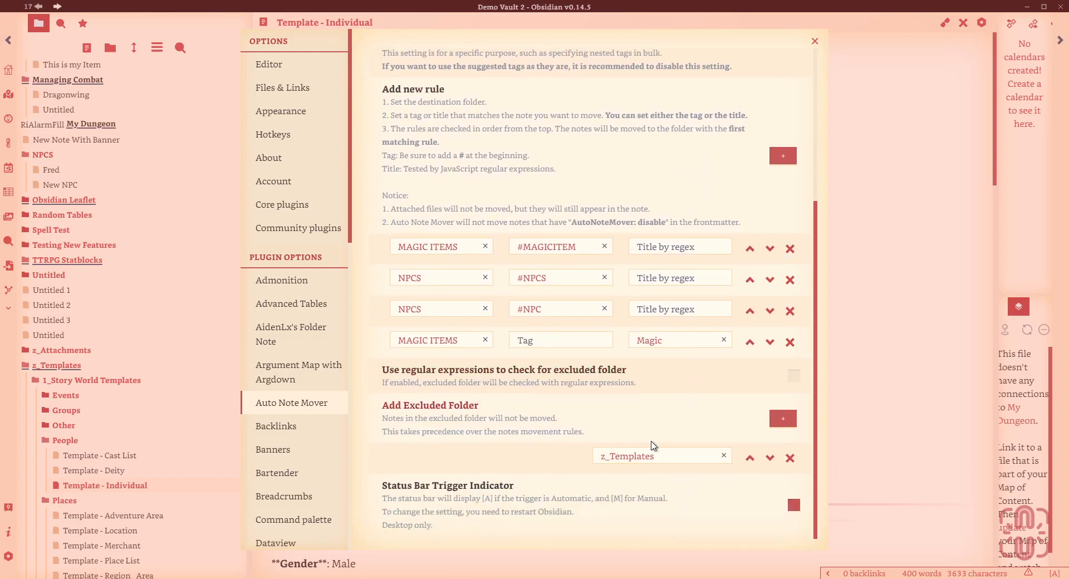
{"action": "mouse_move", "coordinate": [782, 418]}
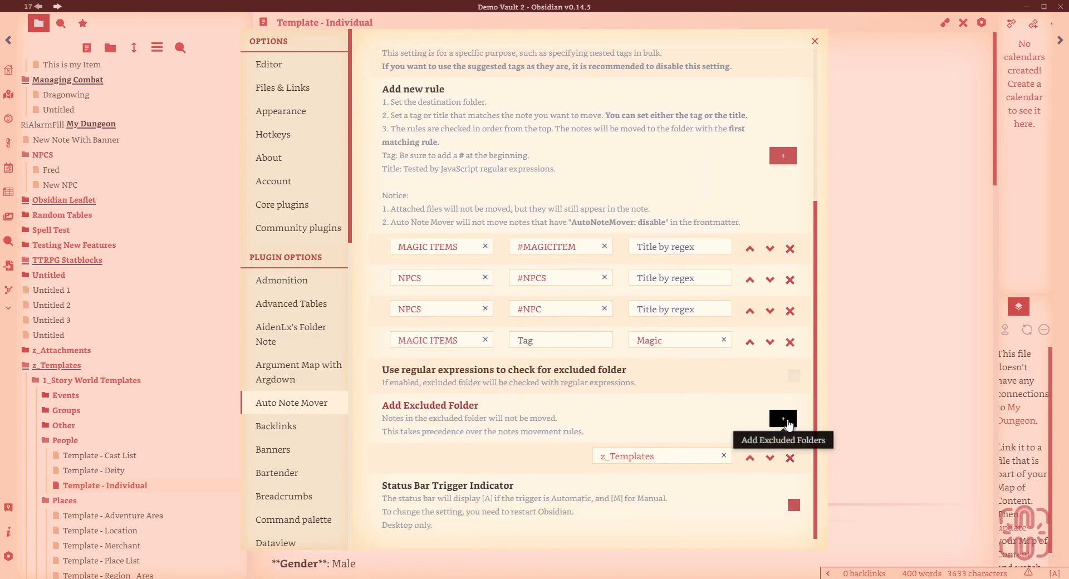
{"action": "left_click", "coordinate": [783, 418]}
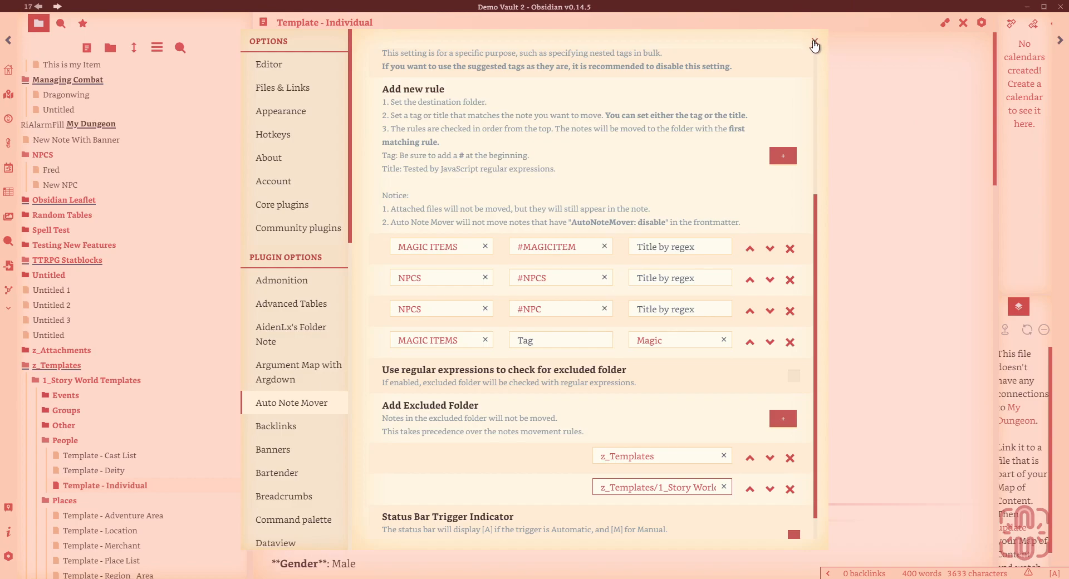
{"action": "left_click", "coordinate": [814, 43]}
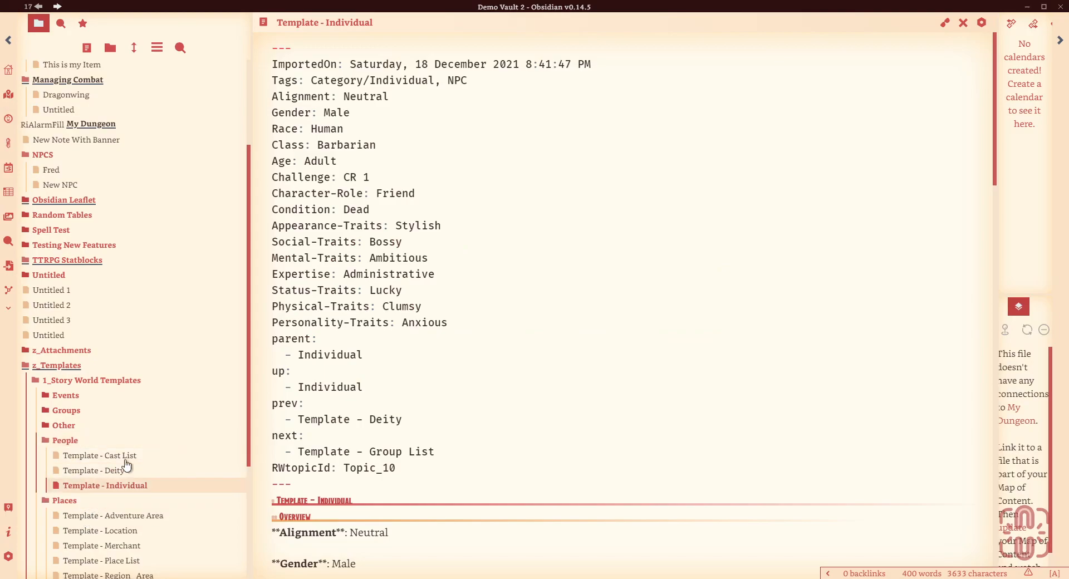
{"action": "mouse_move", "coordinate": [945, 22]}
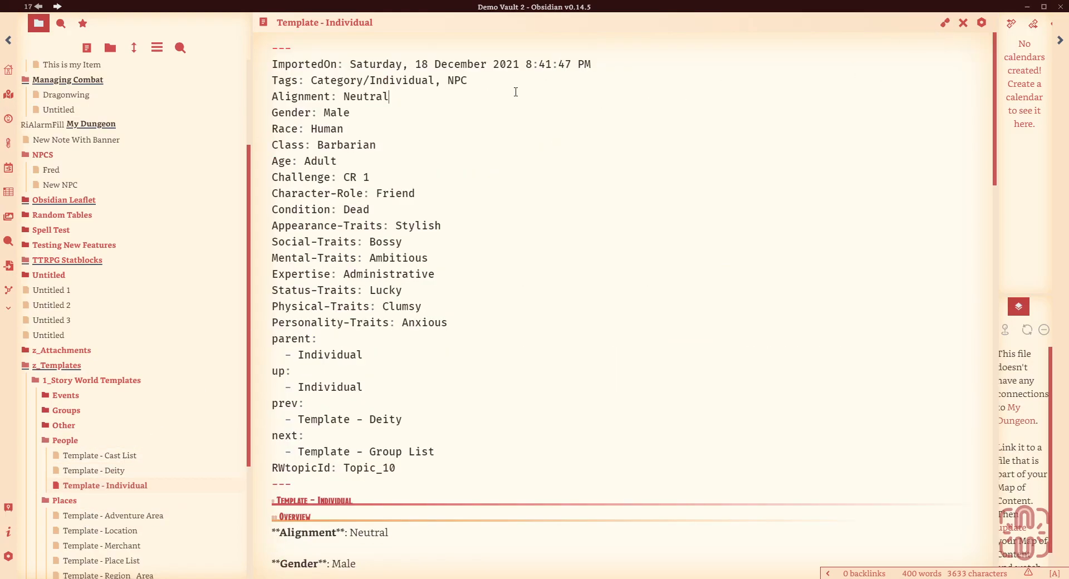
Review Template - Individual in reading view with its Category/Individual and NPC tags
{"action": "type", "text": "S"}
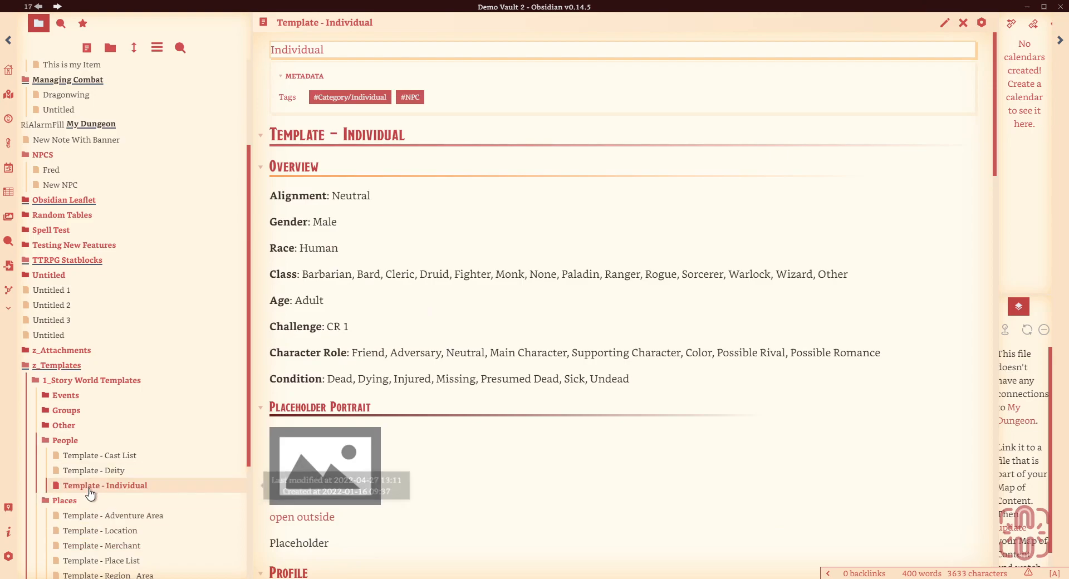
{"action": "scroll", "scroll_direction": "down", "scroll_amount": 3}
{"action": "type", "text": "p"}
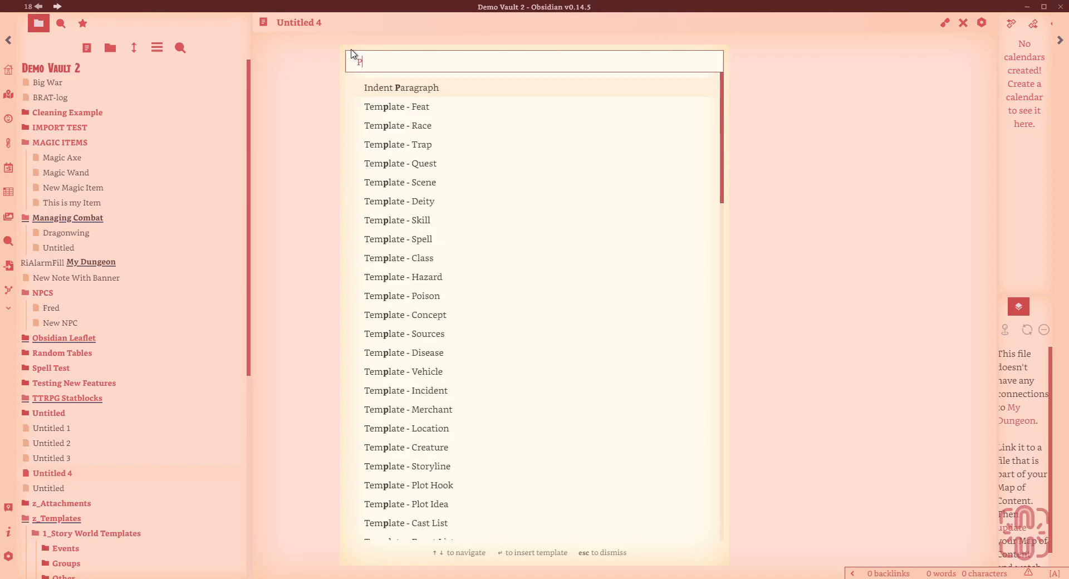
Insert Template - Individual into the new note and view Untitled 4 filed under NPCS
{"action": "key", "text": "Backspace"}
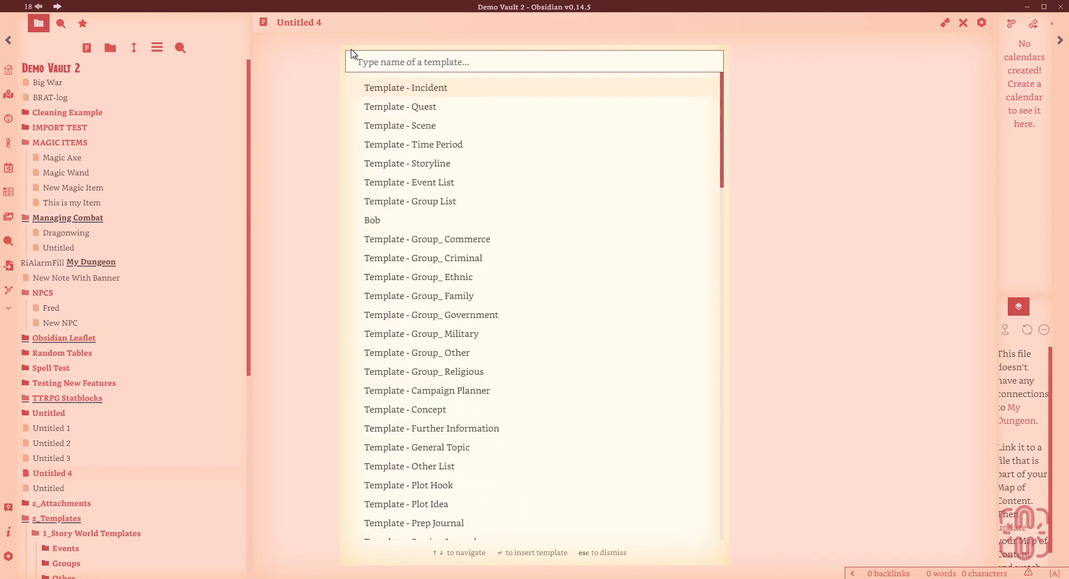
{"action": "type", "text": "Template"}
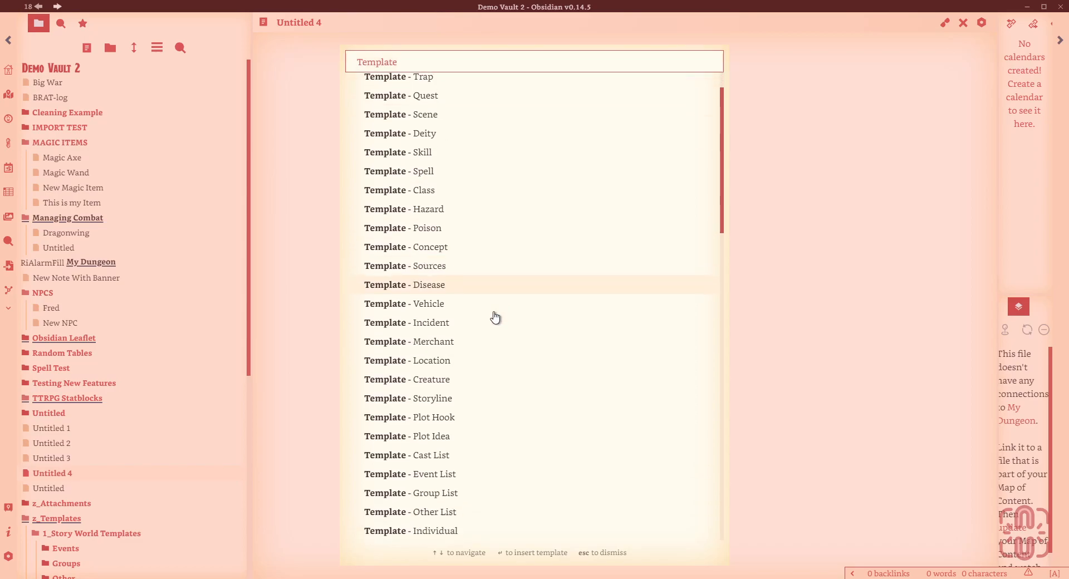
{"action": "scroll", "scroll_direction": "down", "scroll_amount": 3}
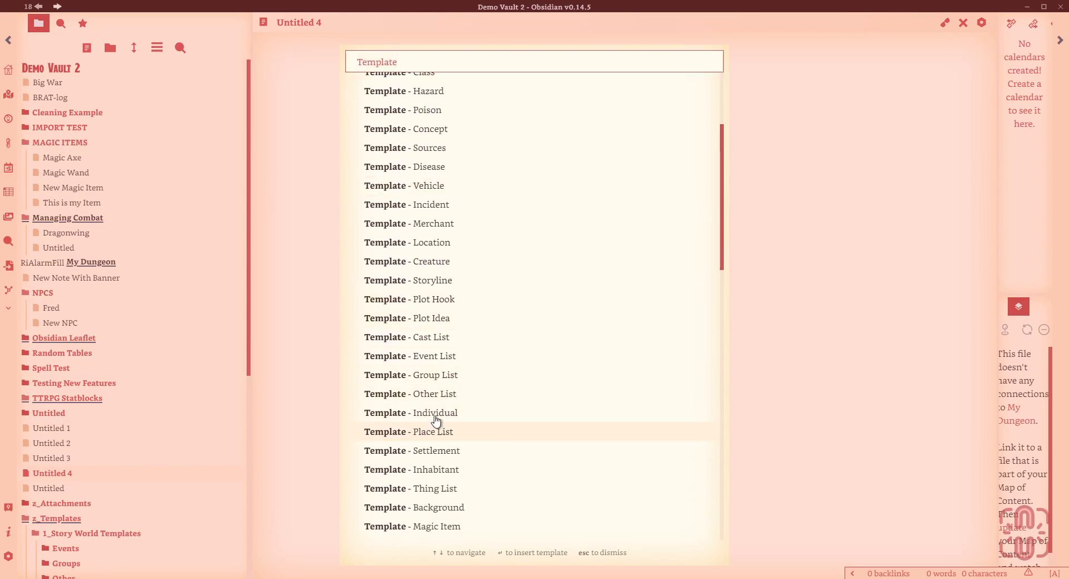
{"action": "left_click", "coordinate": [411, 413]}
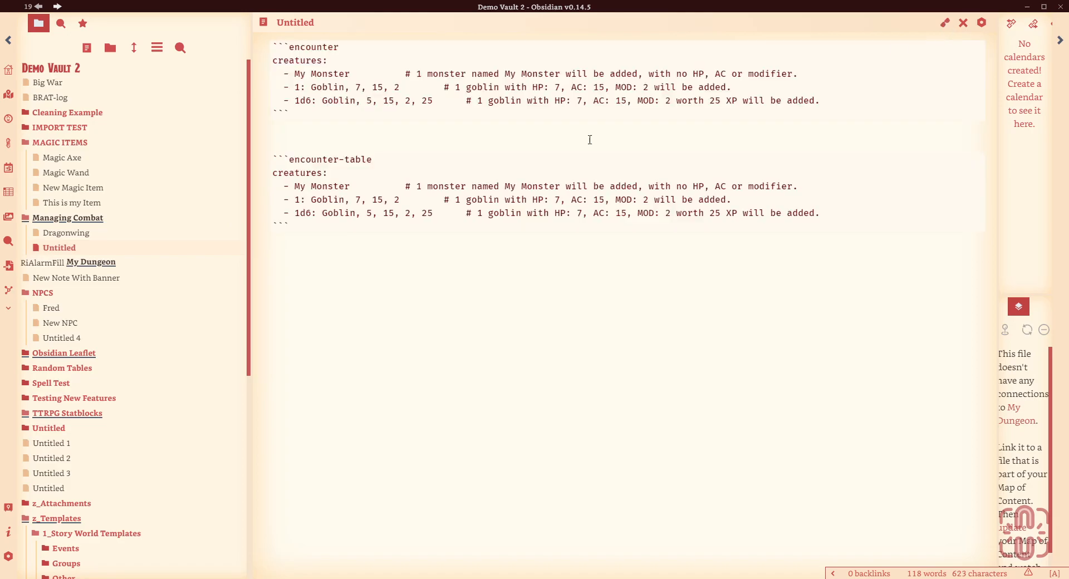
{"action": "mouse_move", "coordinate": [61, 323]}
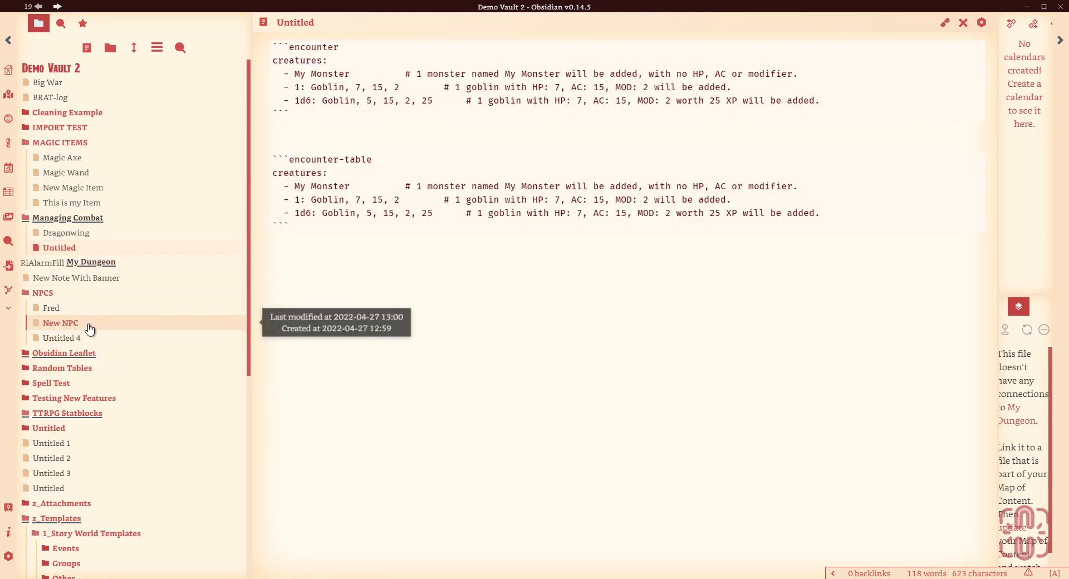
{"action": "left_click", "coordinate": [61, 338]}
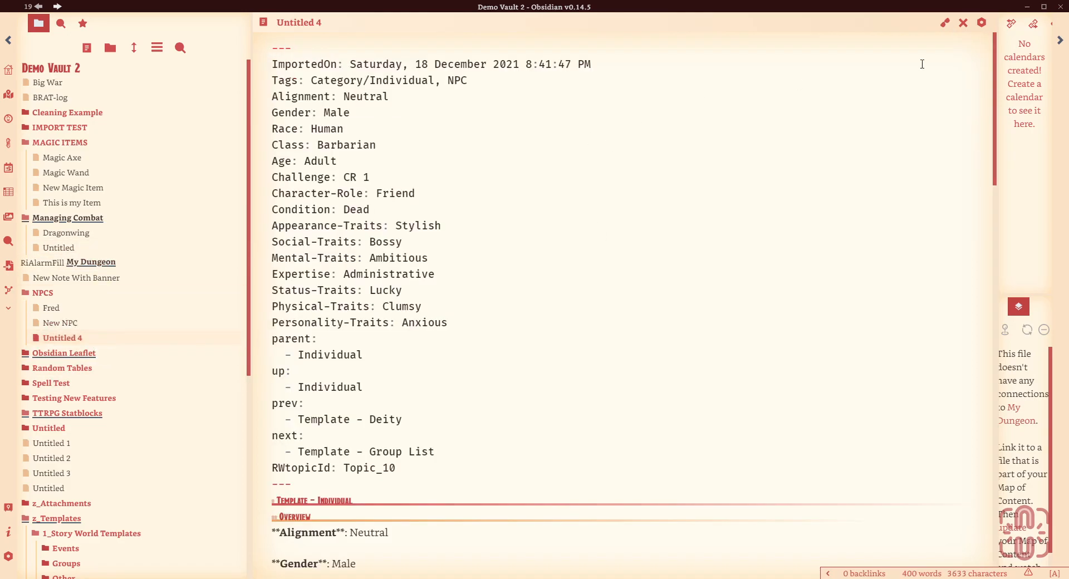